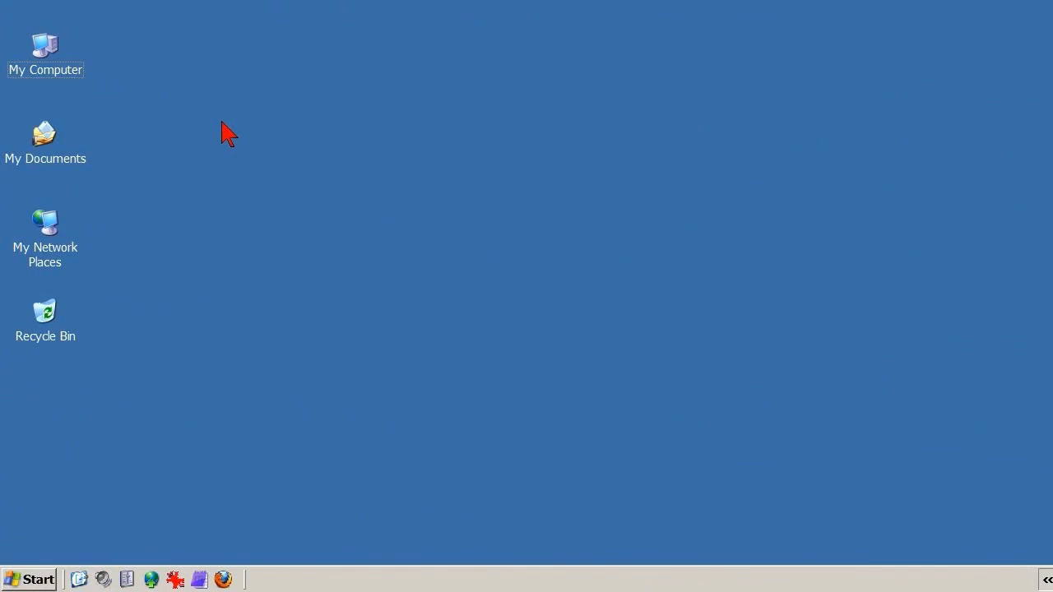
- Launch Computer Management from My Computer's right-click Manage option on the desktop
{"action": "left_click", "coordinate": [30, 580]}
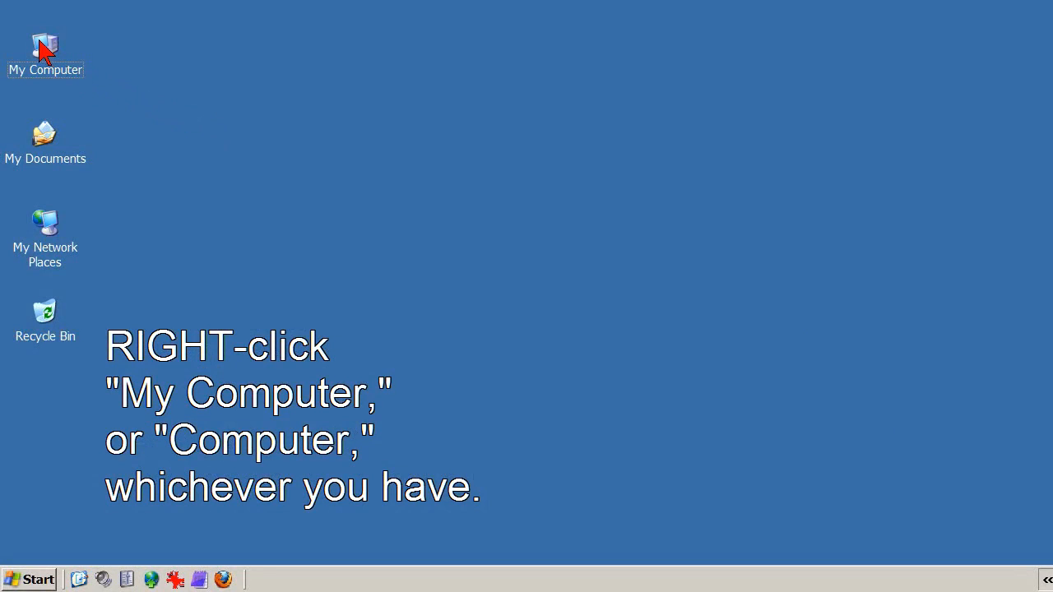
{"action": "right_click", "coordinate": [46, 46]}
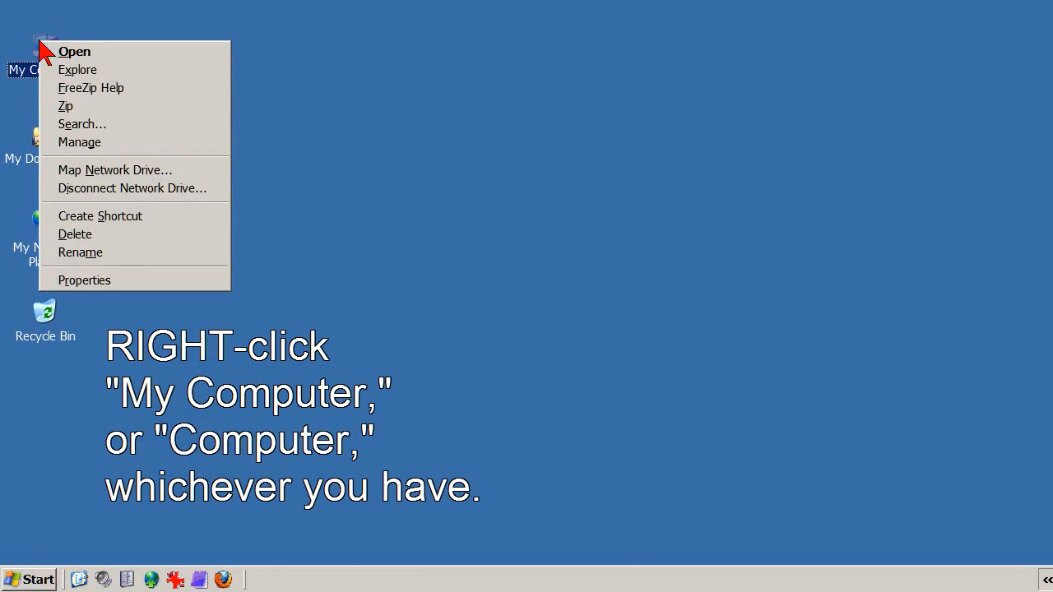
{"action": "mouse_move", "coordinate": [78, 69]}
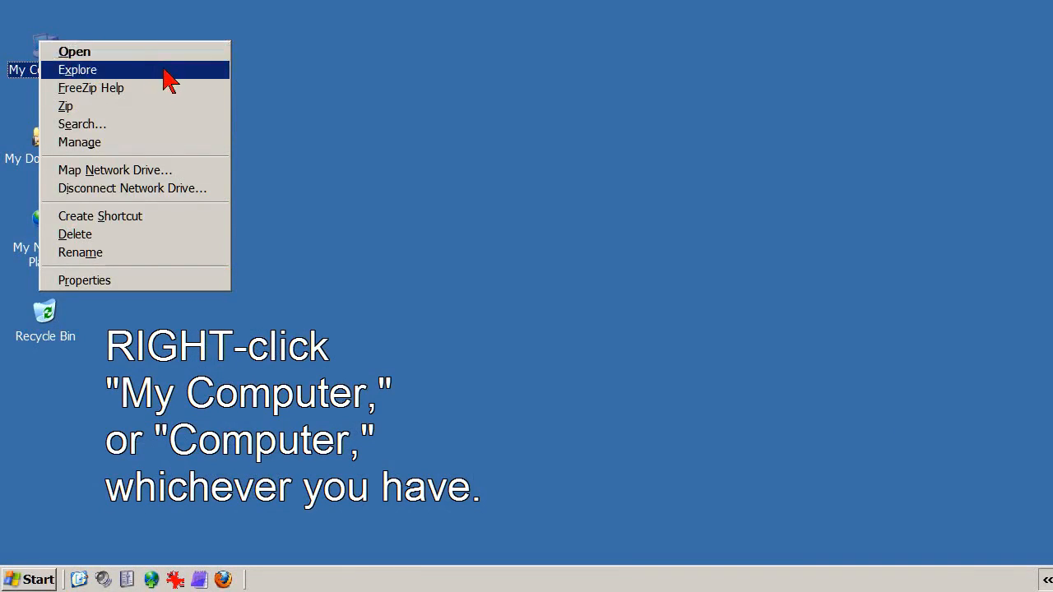
{"action": "mouse_move", "coordinate": [204, 148]}
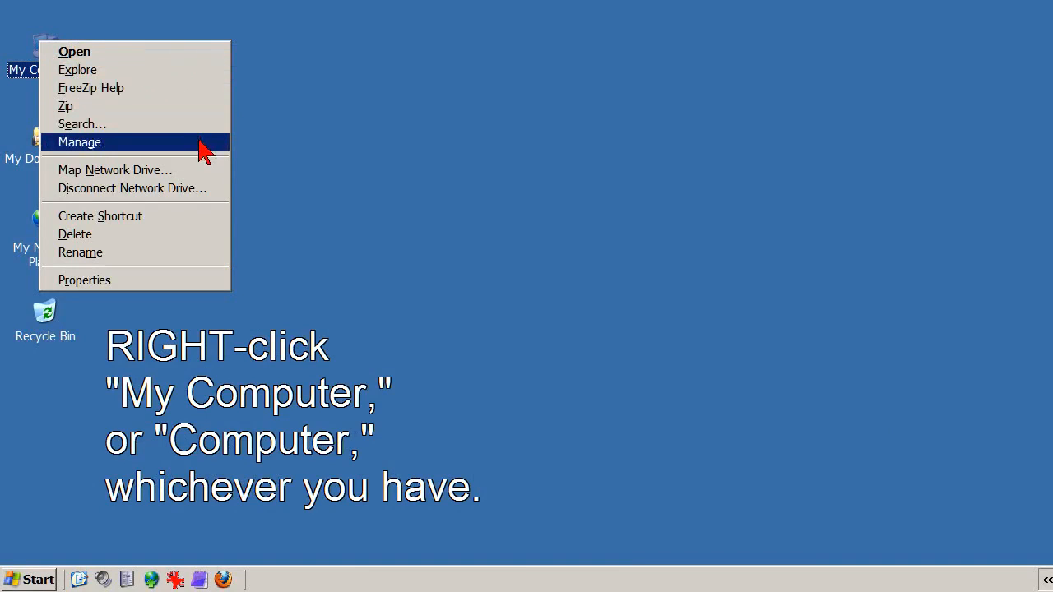
{"action": "mouse_move", "coordinate": [205, 158]}
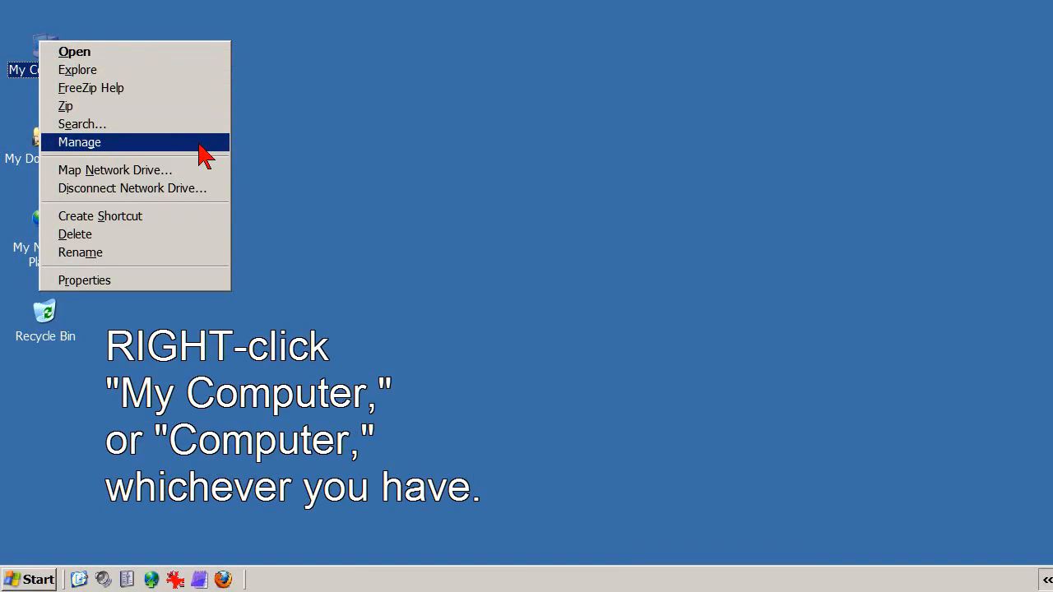
{"action": "left_click", "coordinate": [79, 141]}
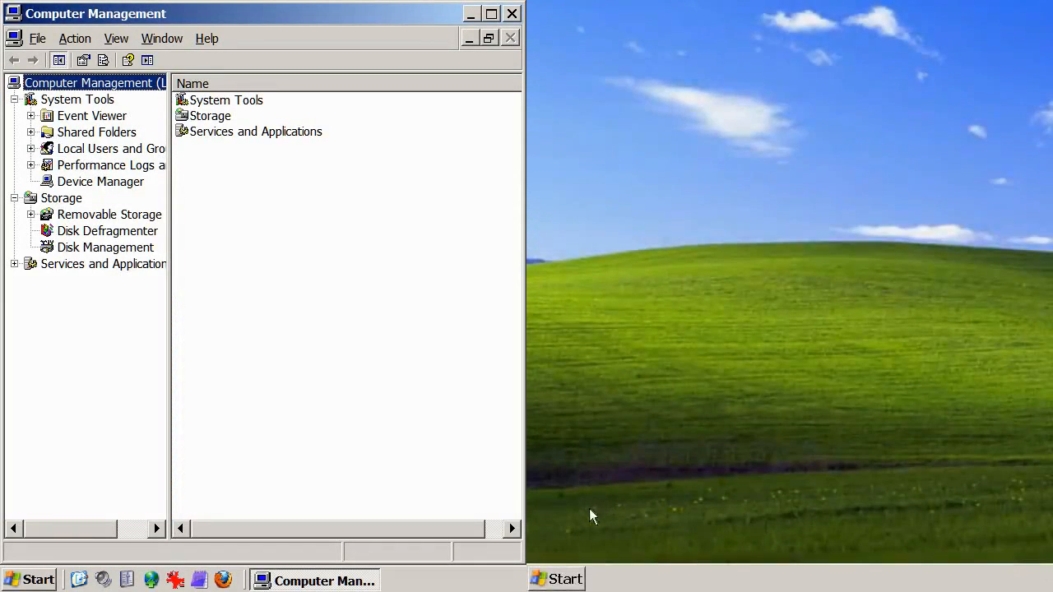
{"action": "mouse_move", "coordinate": [567, 580]}
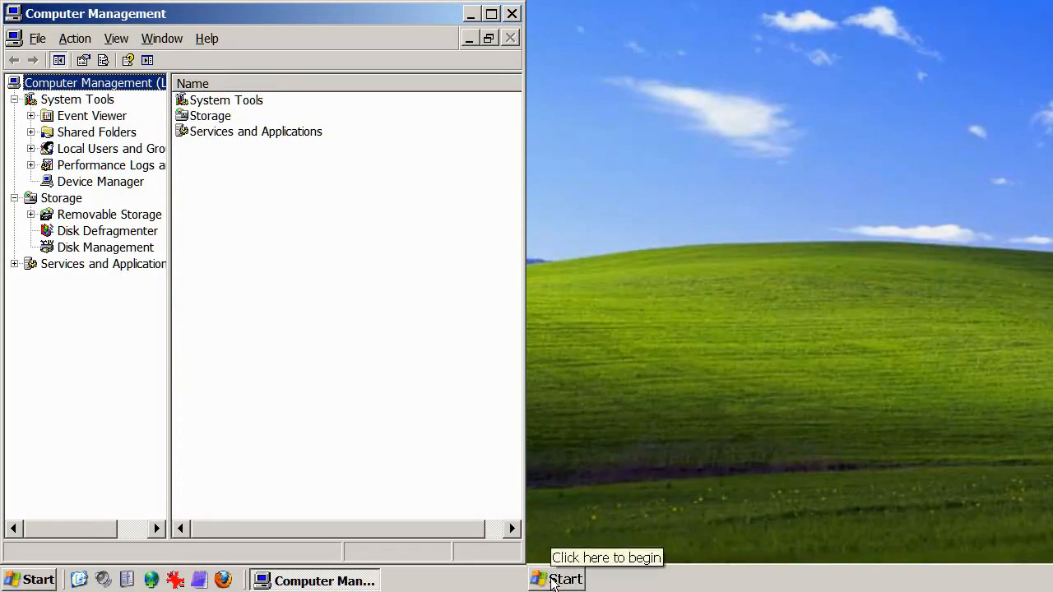
{"action": "left_click", "coordinate": [557, 579]}
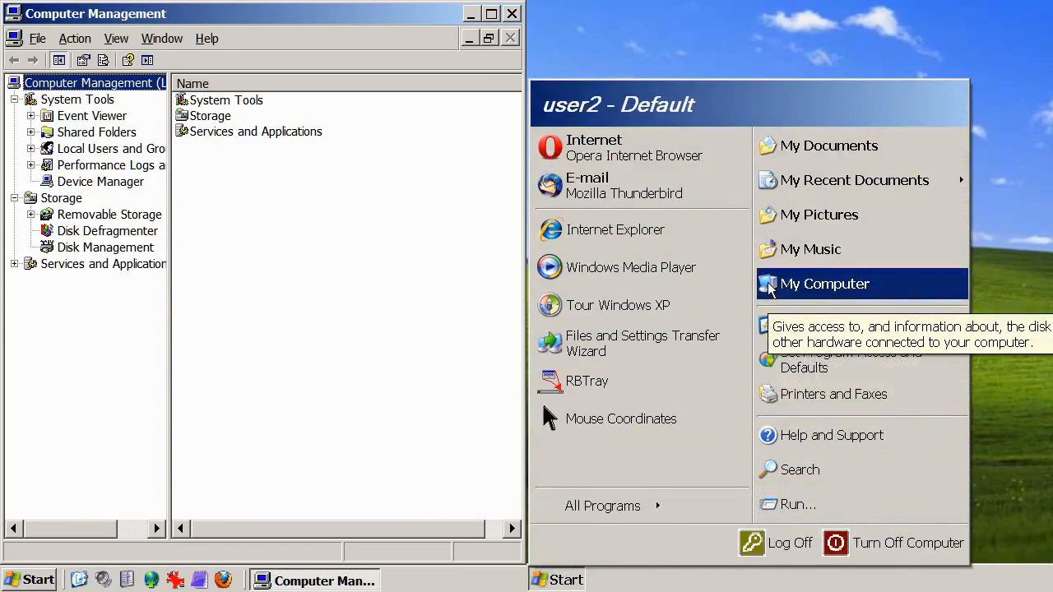
{"action": "right_click", "coordinate": [824, 283]}
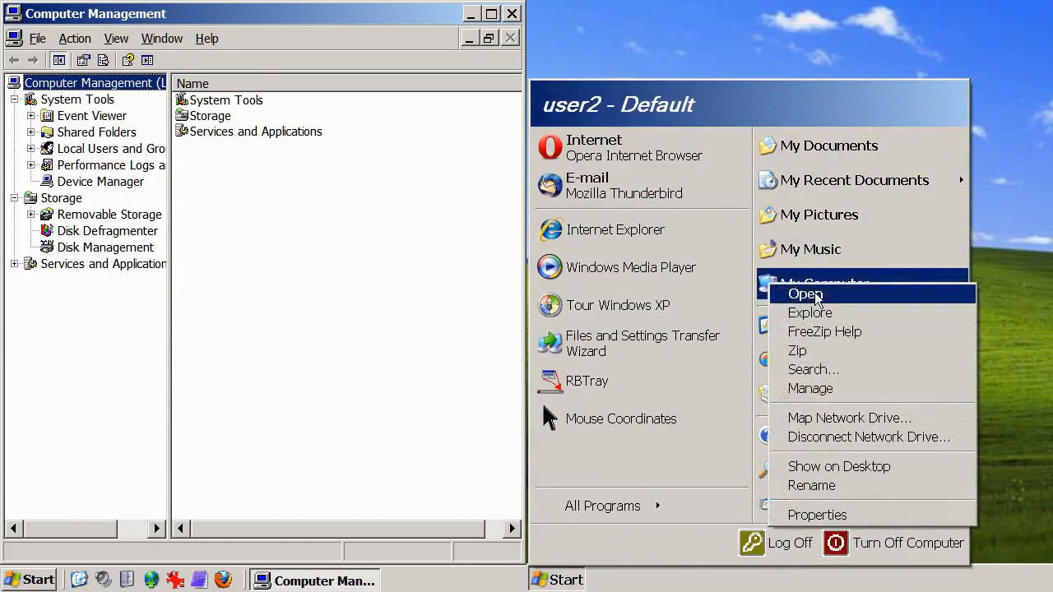
{"action": "mouse_move", "coordinate": [910, 382]}
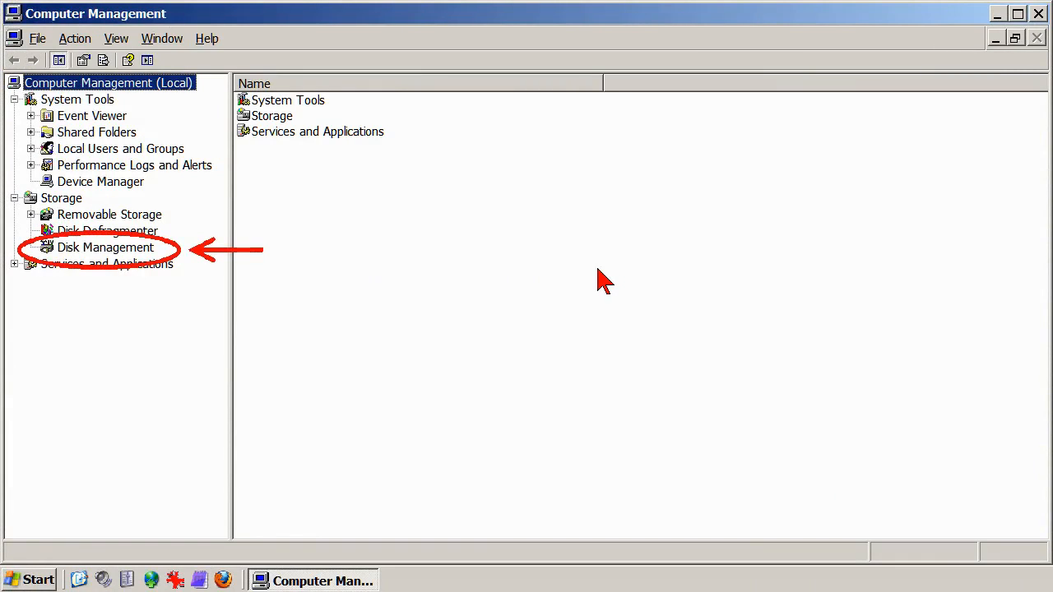
{"action": "mouse_move", "coordinate": [375, 229]}
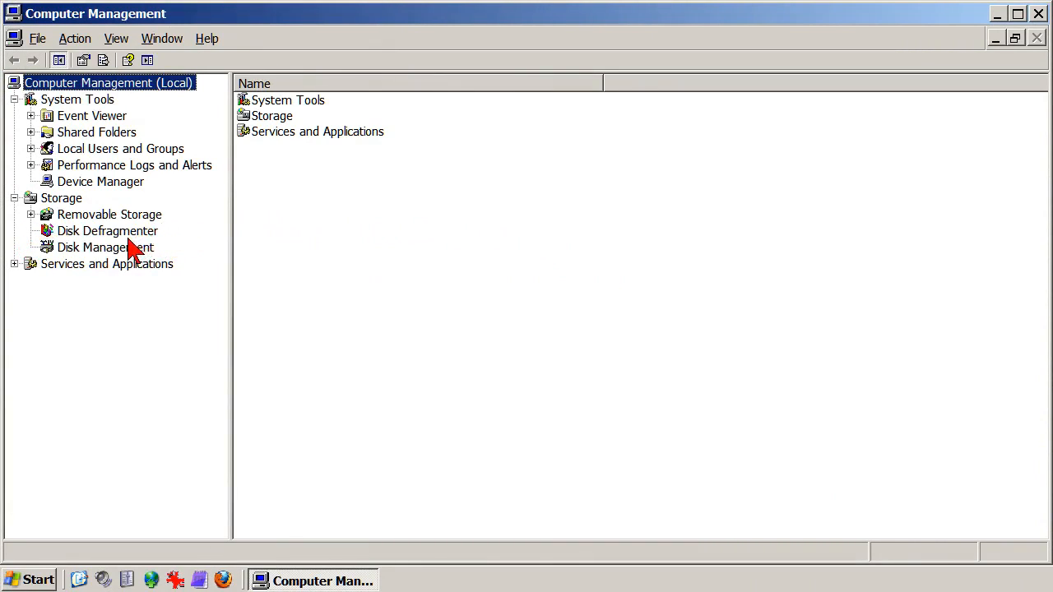
- Show Disk Management under Storage and cancel the Initialize and Convert Disk Wizard
{"action": "left_click", "coordinate": [105, 247]}
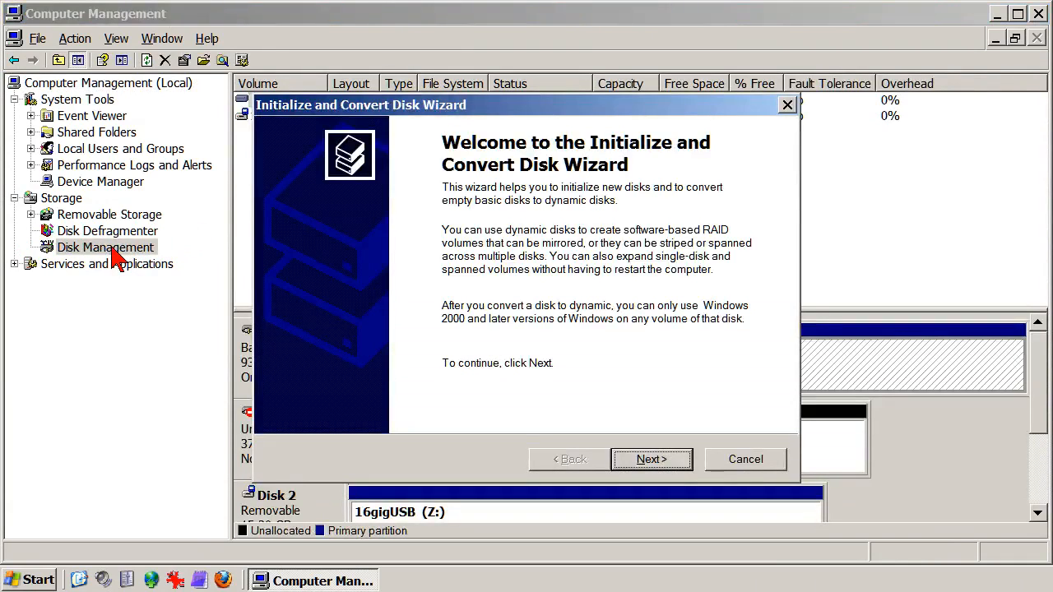
{"action": "mouse_move", "coordinate": [239, 263]}
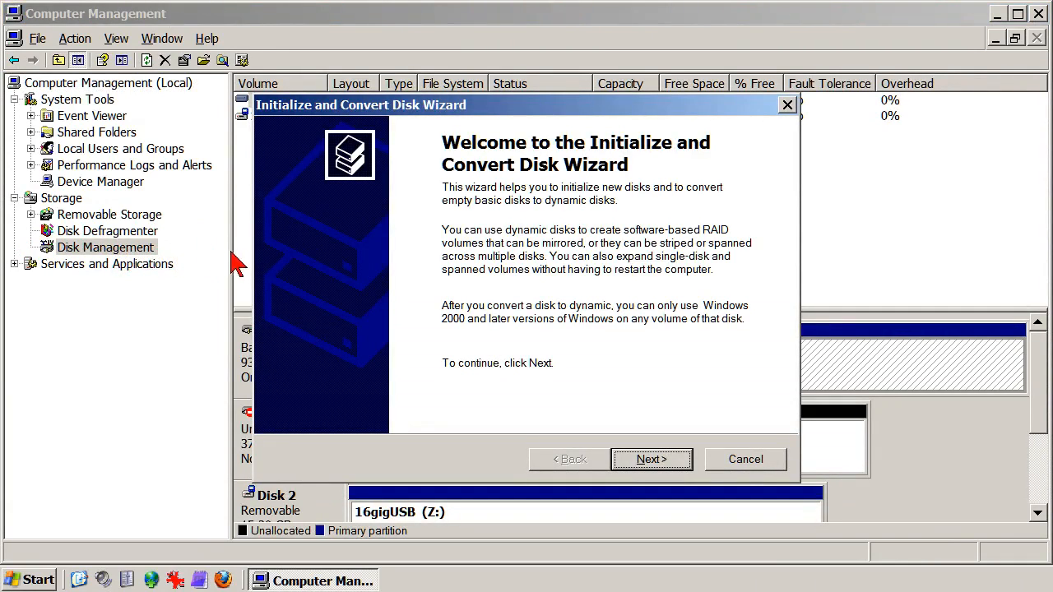
{"action": "mouse_move", "coordinate": [535, 321]}
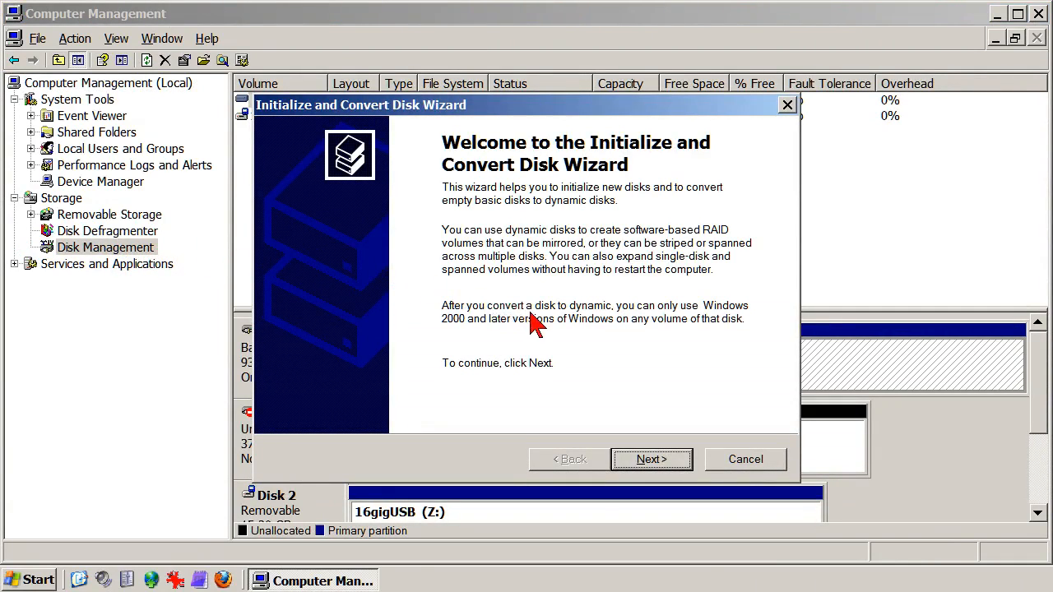
{"action": "mouse_move", "coordinate": [716, 436]}
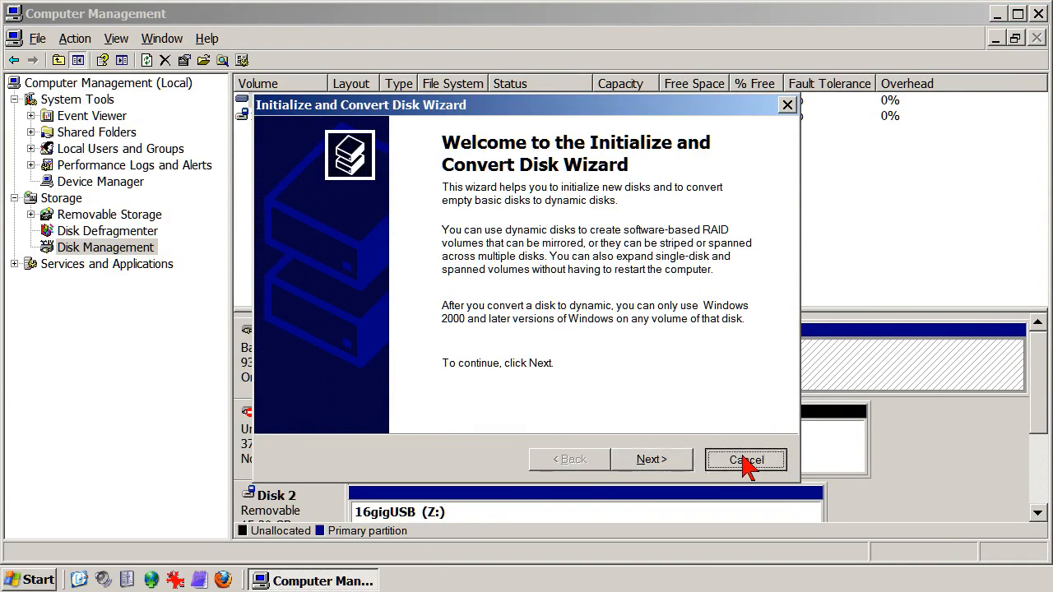
{"action": "left_click", "coordinate": [746, 459]}
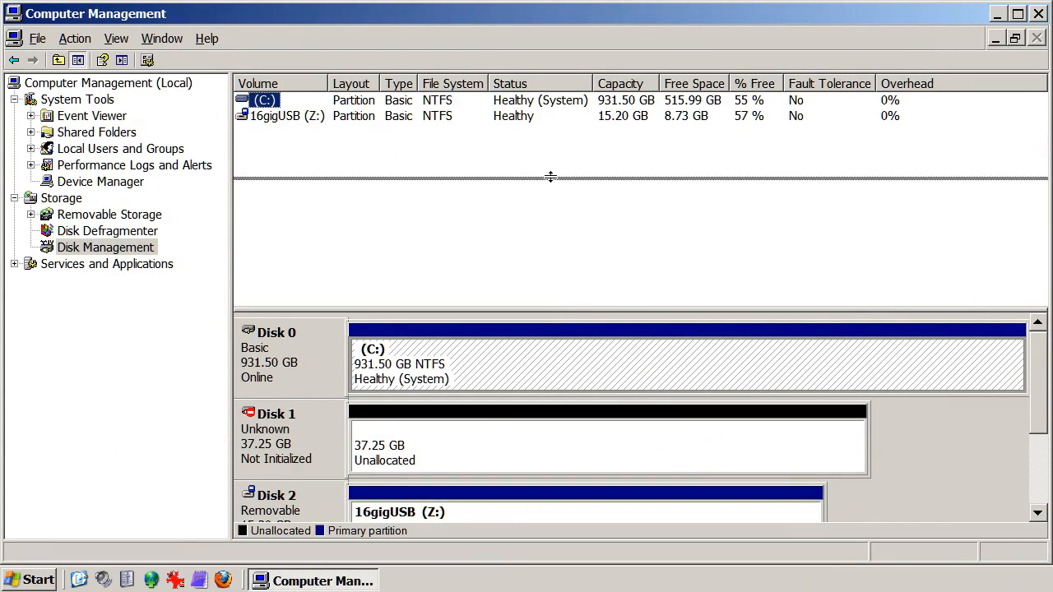
- Initialize Disk 1 via its context menu so it comes online as a basic 37.25 GB disk
{"action": "scroll", "scroll_direction": "down", "scroll_amount": 3}
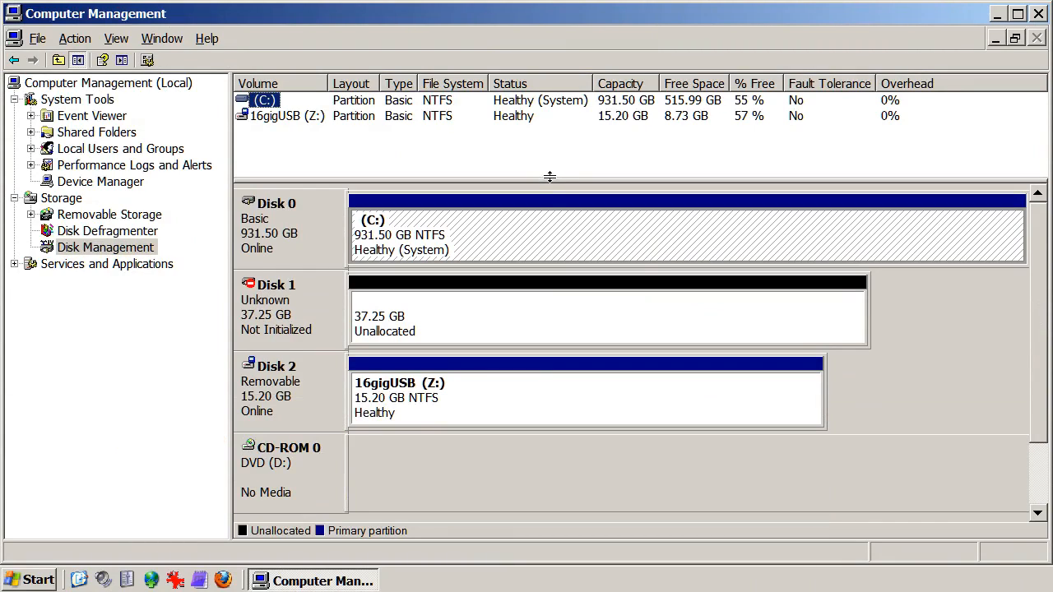
{"action": "mouse_move", "coordinate": [321, 309]}
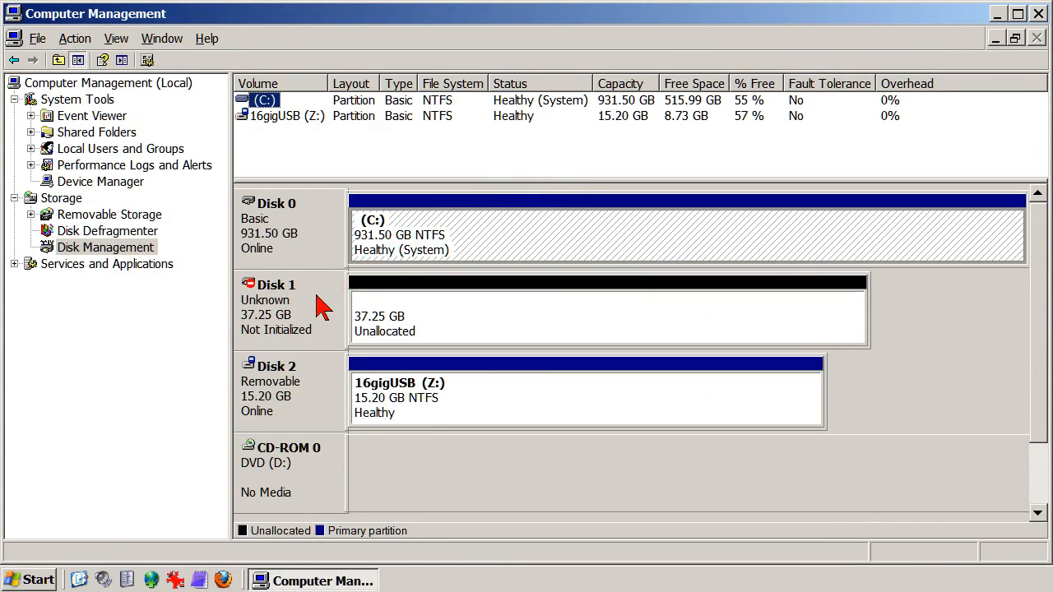
{"action": "mouse_move", "coordinate": [309, 316]}
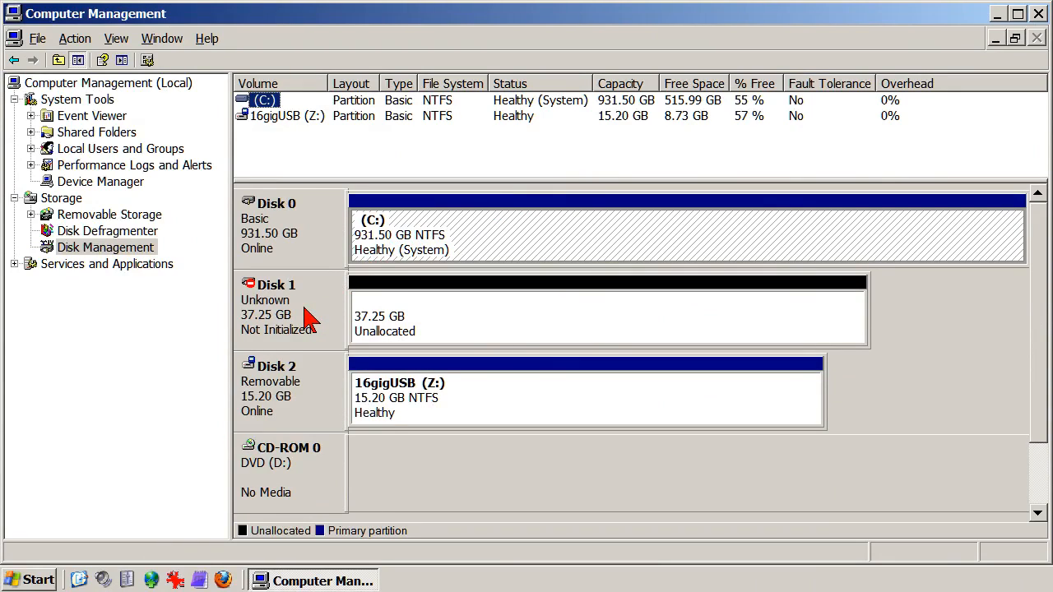
{"action": "right_click", "coordinate": [277, 309]}
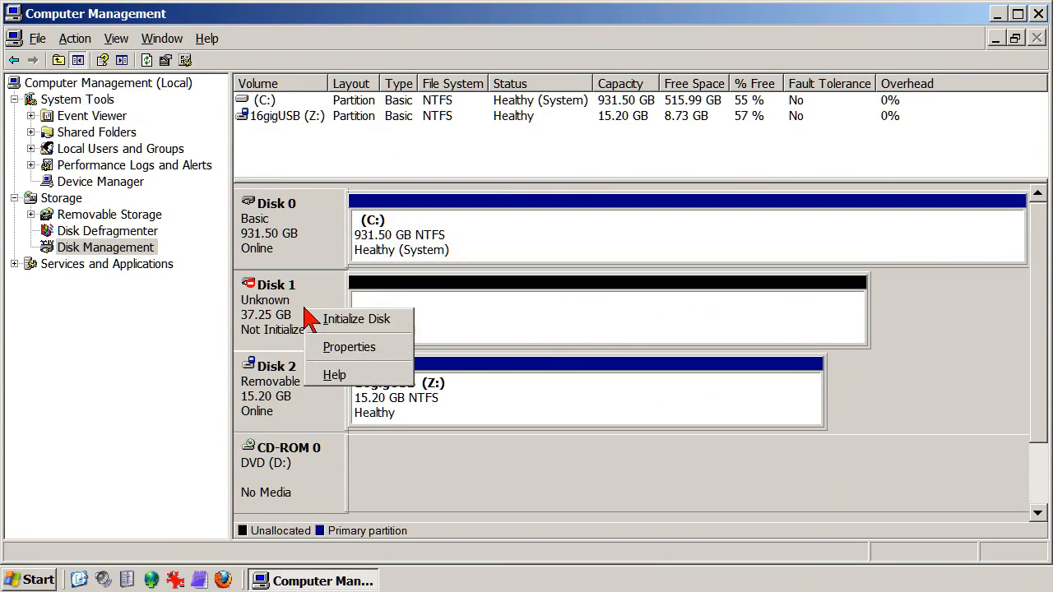
{"action": "mouse_move", "coordinate": [356, 320]}
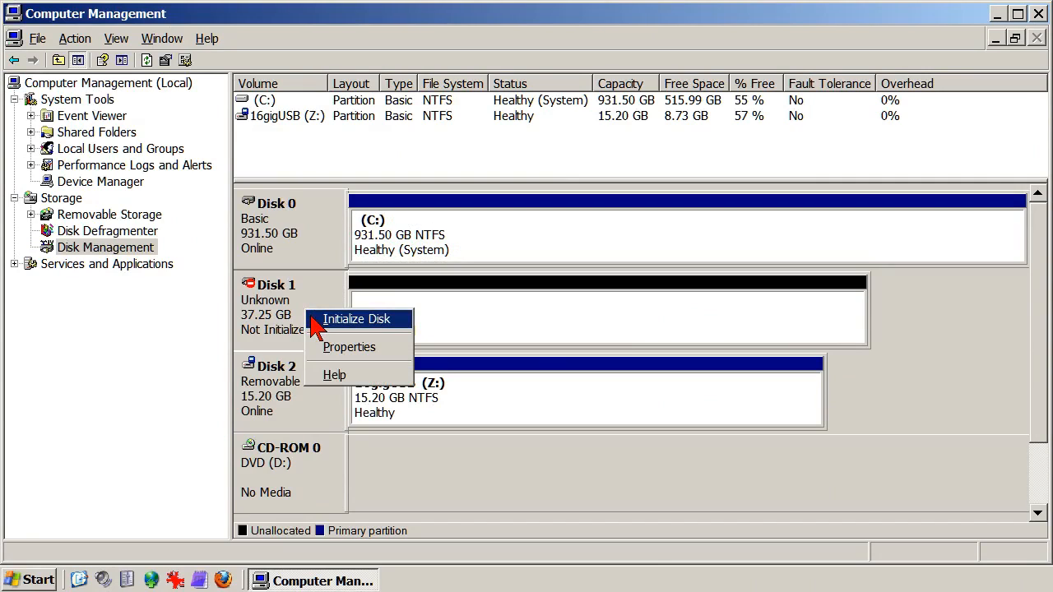
{"action": "left_click", "coordinate": [356, 319]}
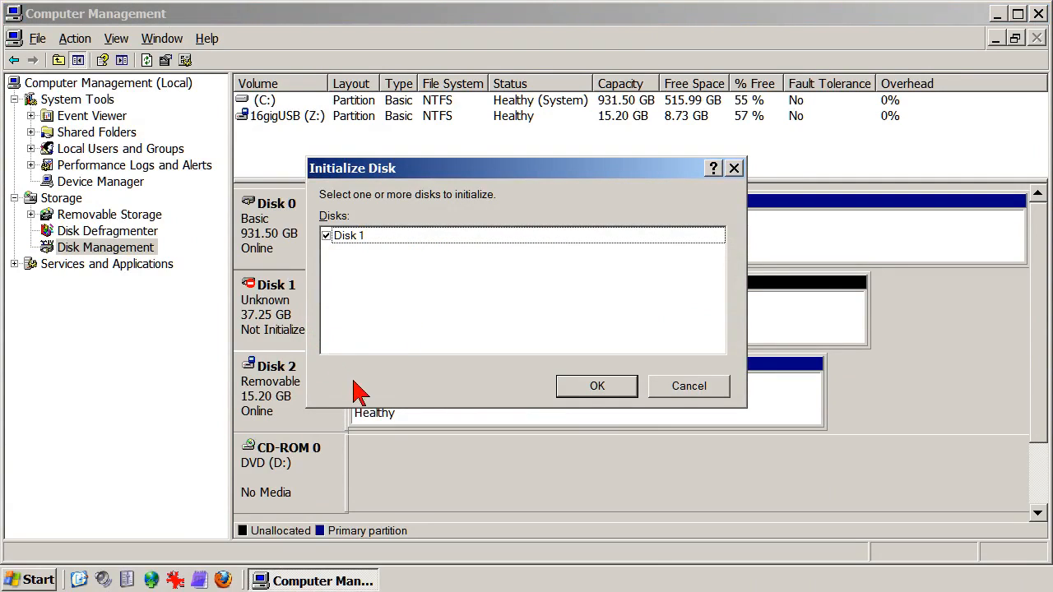
{"action": "mouse_move", "coordinate": [553, 412]}
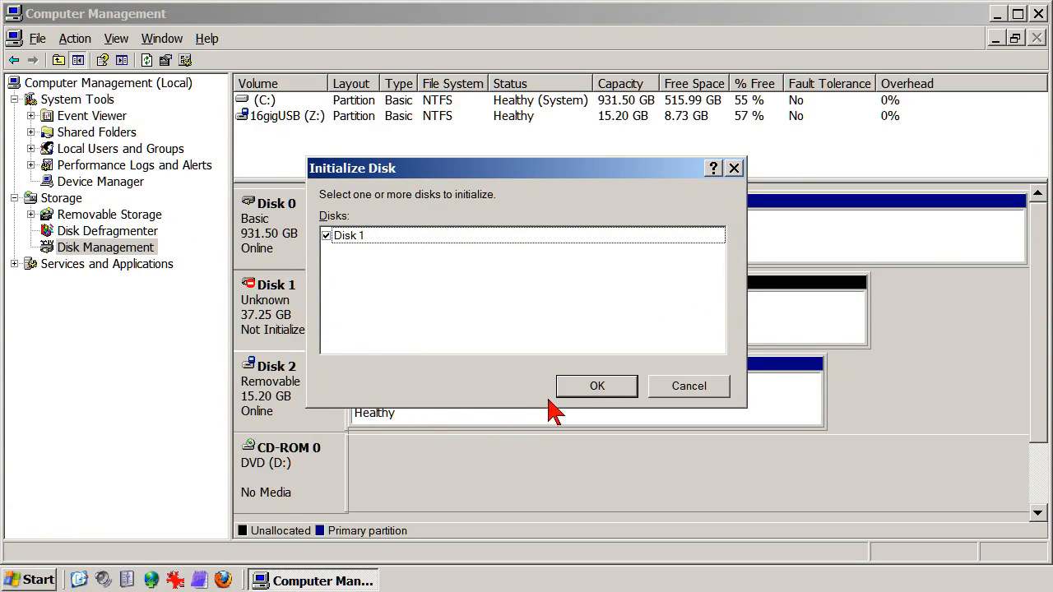
{"action": "mouse_move", "coordinate": [598, 386]}
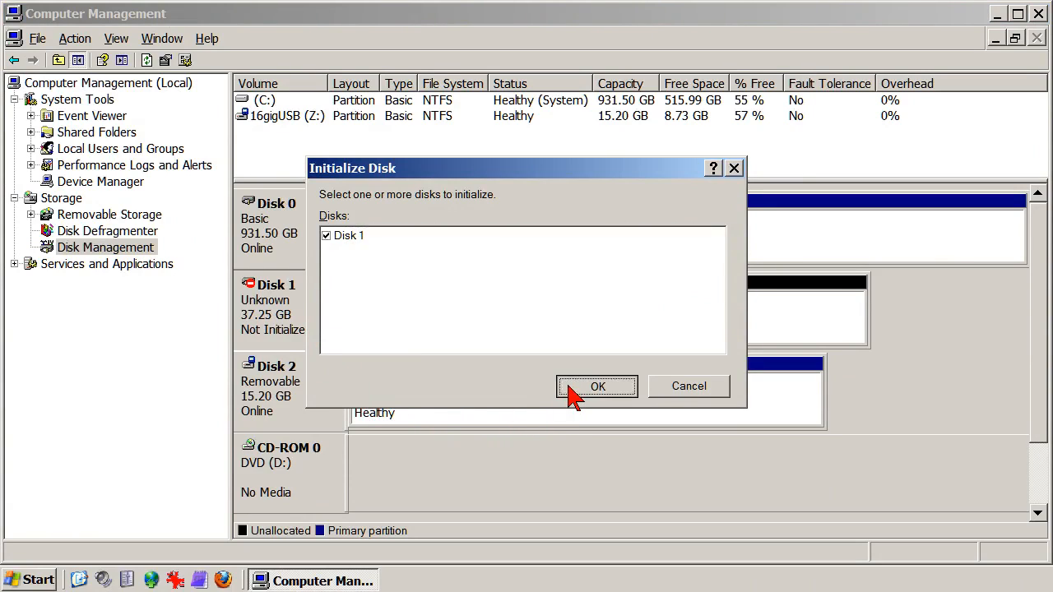
{"action": "left_click", "coordinate": [597, 387]}
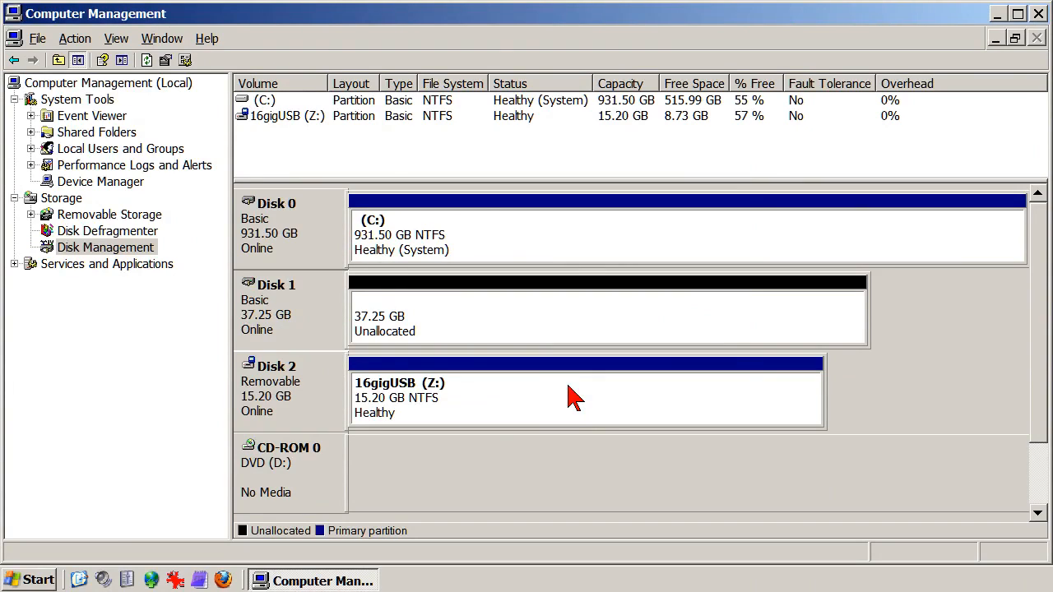
{"action": "mouse_move", "coordinate": [563, 362]}
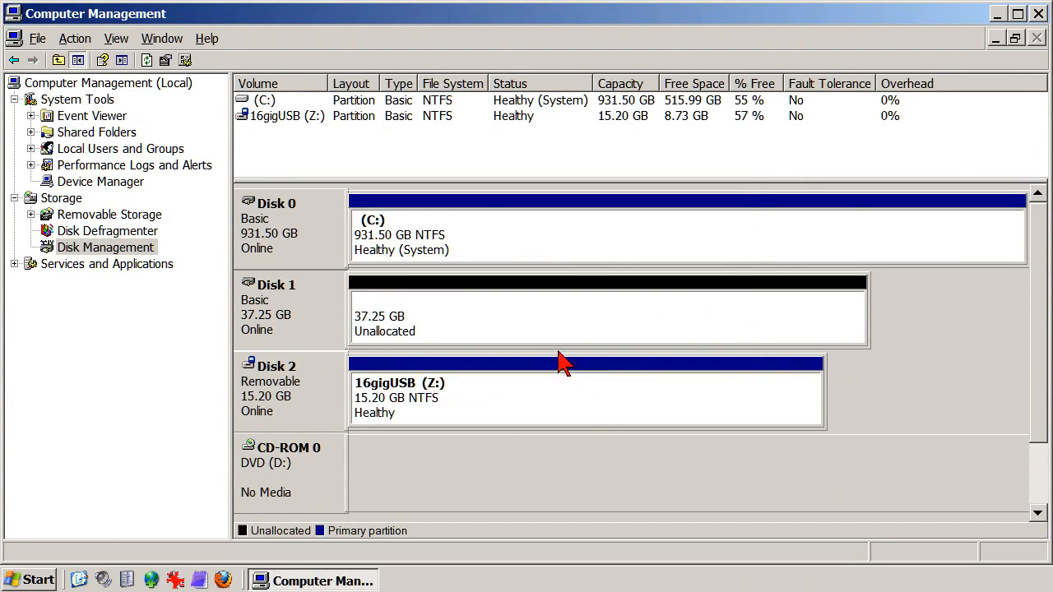
{"action": "mouse_move", "coordinate": [566, 321]}
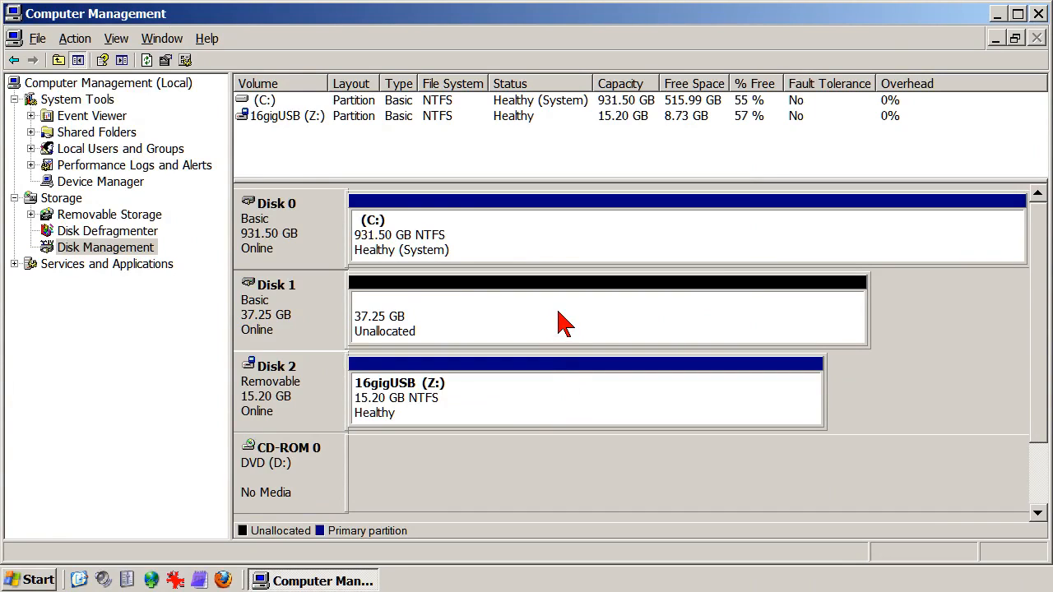
{"action": "right_click", "coordinate": [563, 321]}
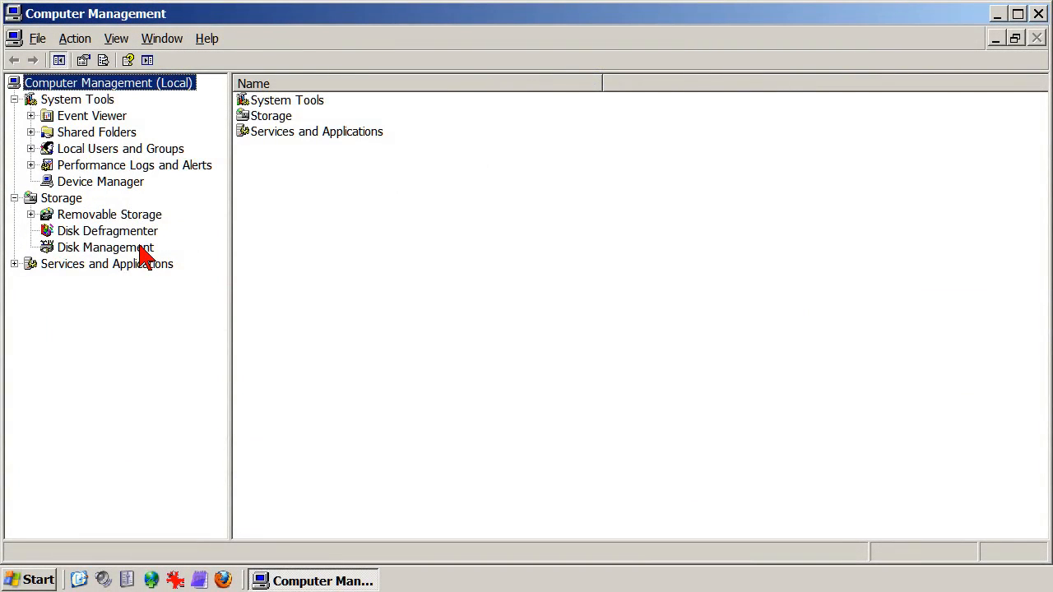
- Return to Disk Management, now listing Disk 1's 33.25 GB active and 4.00 GB unknown partitions
{"action": "left_click", "coordinate": [105, 247]}
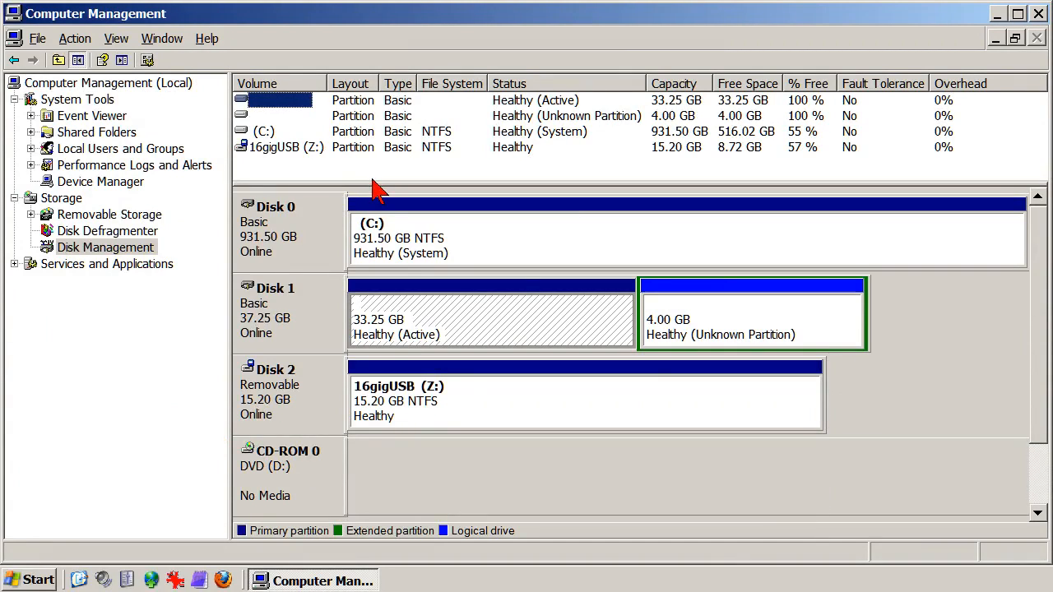
{"action": "mouse_move", "coordinate": [491, 280]}
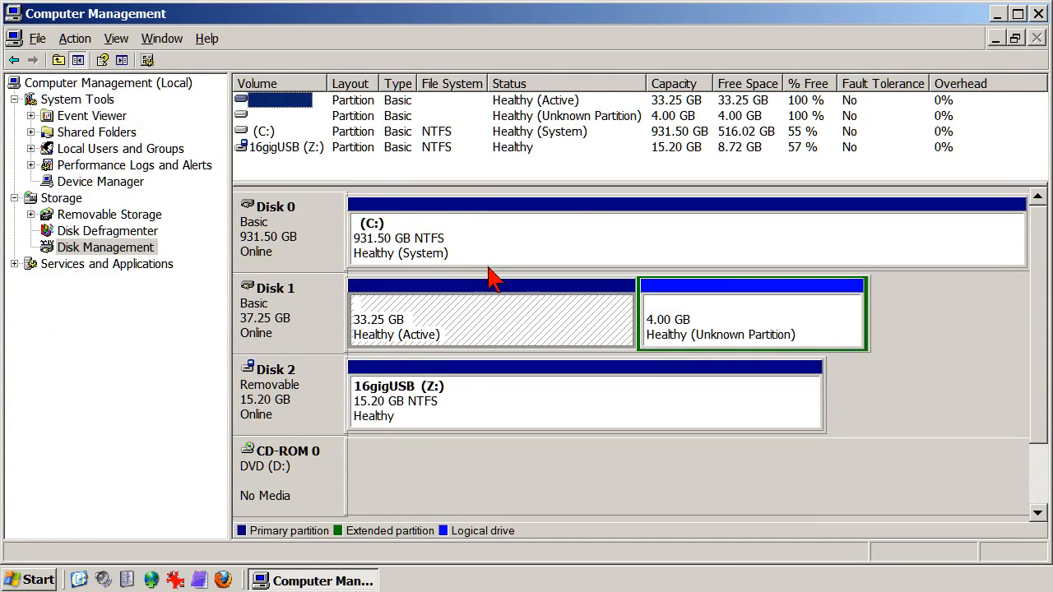
{"action": "mouse_move", "coordinate": [511, 326]}
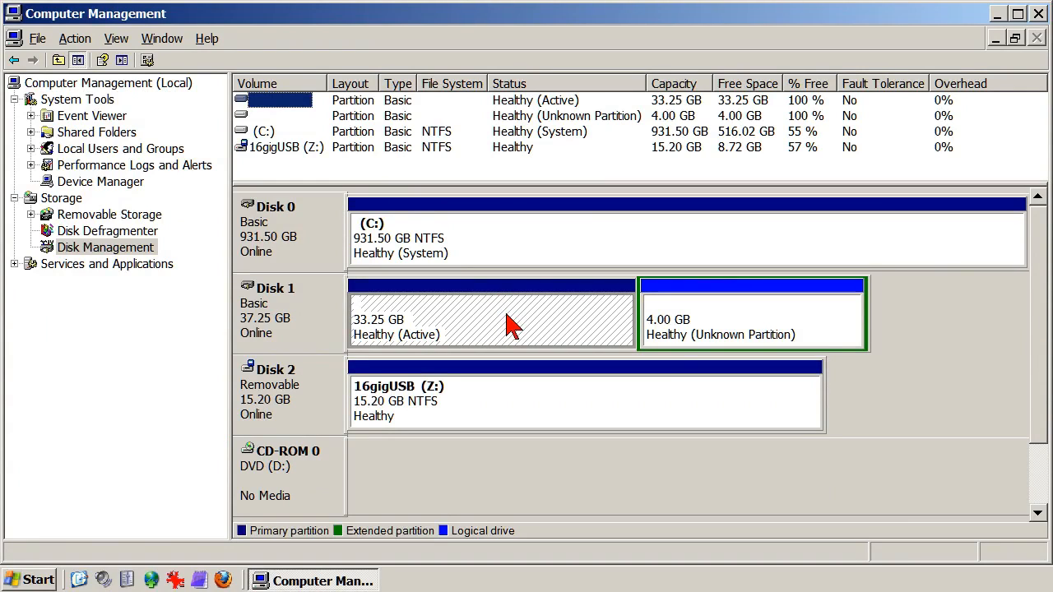
- Request Delete Partition on Disk 1's 33.25 GB active partition, raising the data-loss warning
{"action": "right_click", "coordinate": [510, 321]}
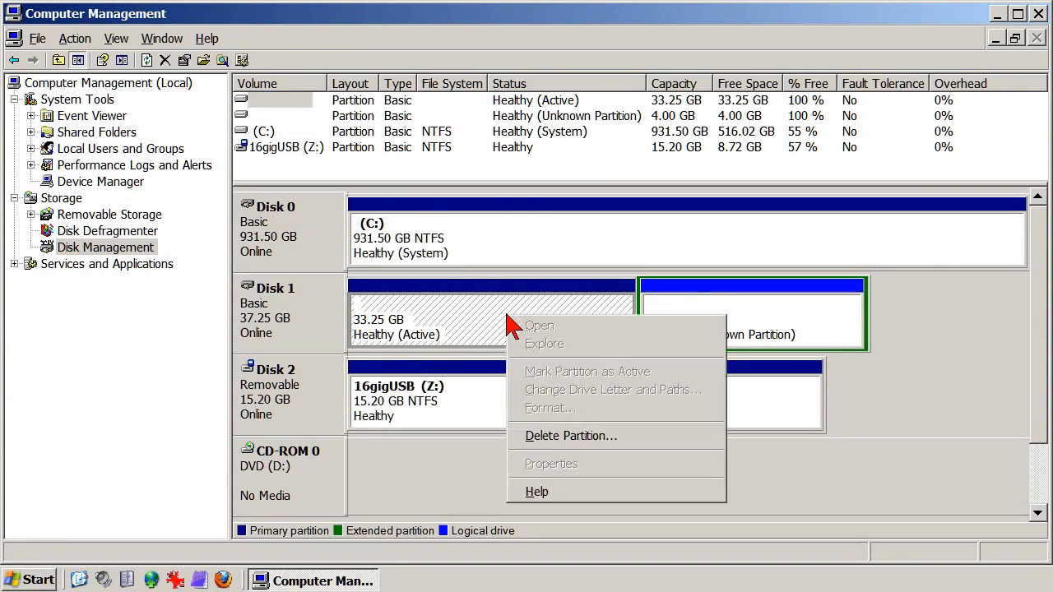
{"action": "mouse_move", "coordinate": [566, 372]}
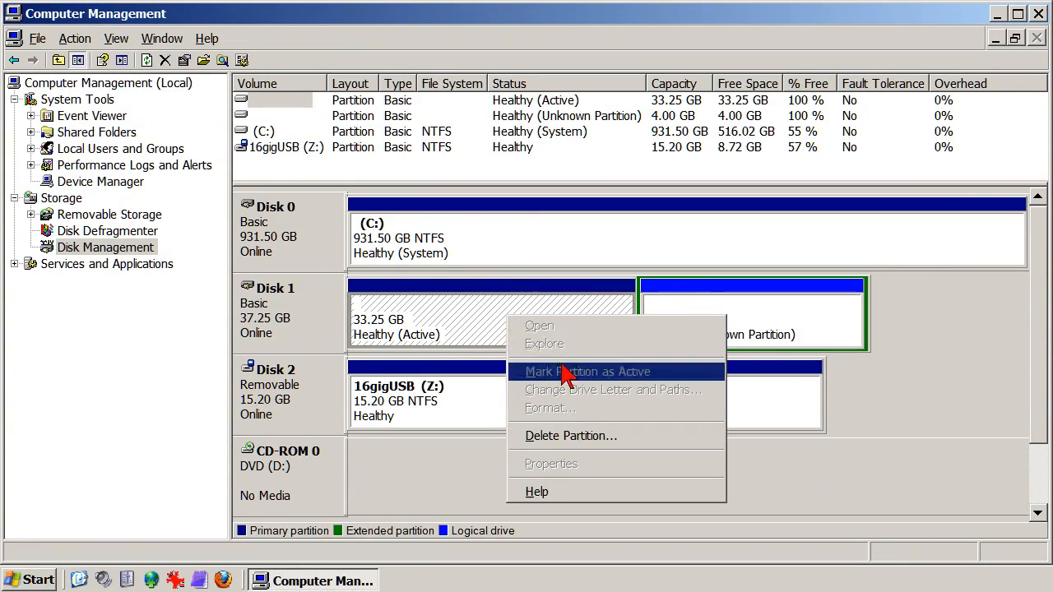
{"action": "mouse_move", "coordinate": [642, 444]}
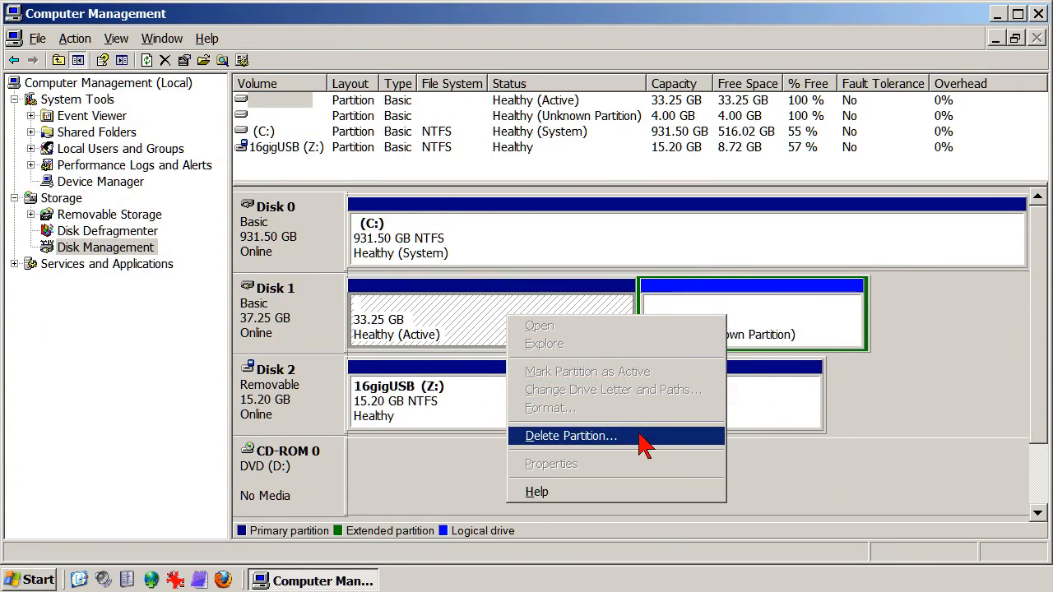
{"action": "left_click", "coordinate": [572, 436]}
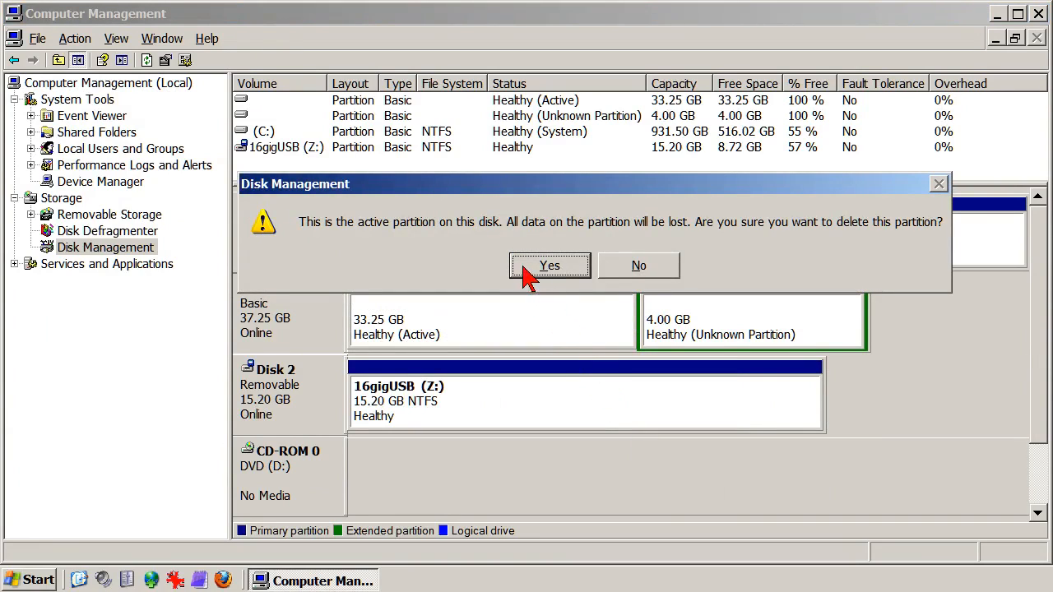
- Confirm deleting the 33.25 GB partition, then delete the 4.00 GB unknown logical drive too
{"action": "left_click", "coordinate": [550, 265]}
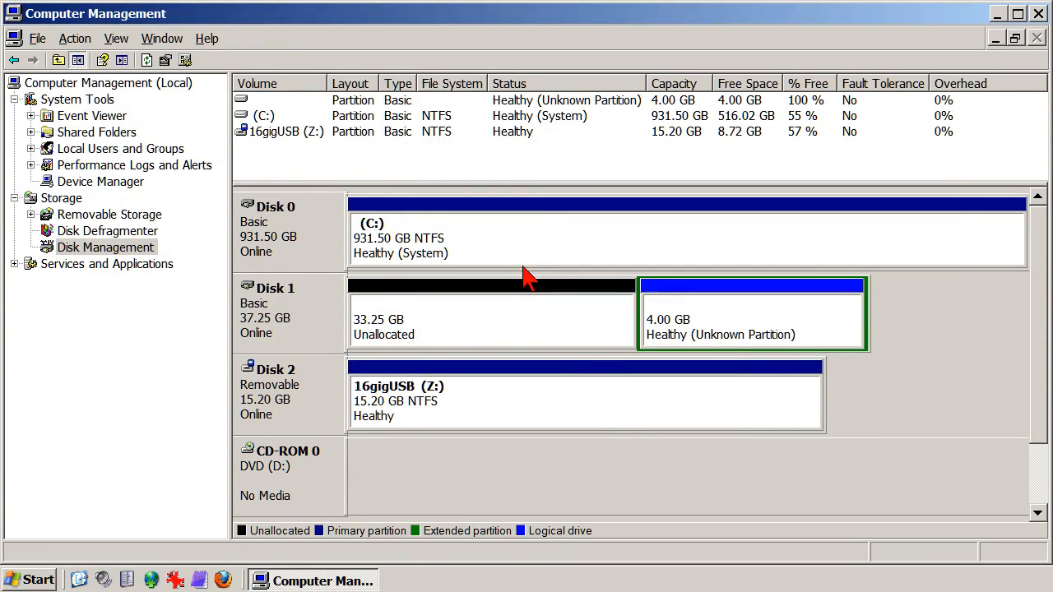
{"action": "mouse_move", "coordinate": [546, 333]}
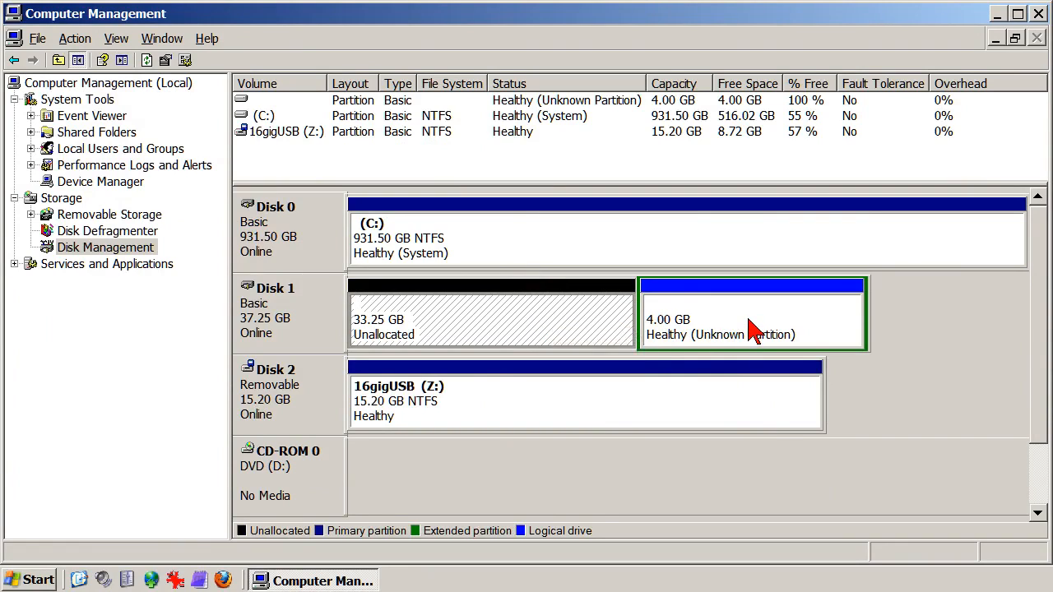
{"action": "right_click", "coordinate": [751, 329]}
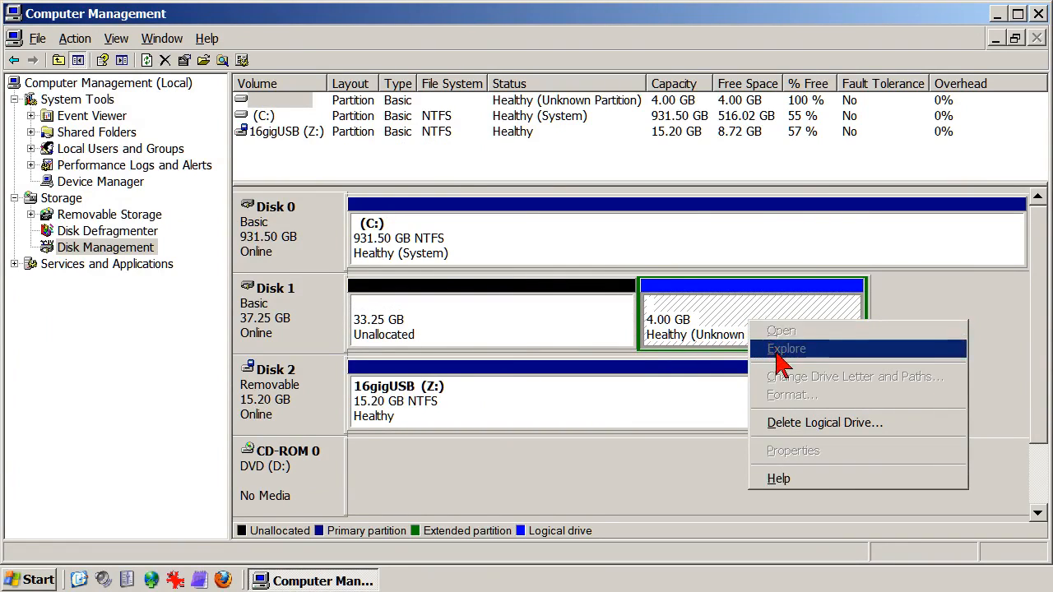
{"action": "mouse_move", "coordinate": [895, 428]}
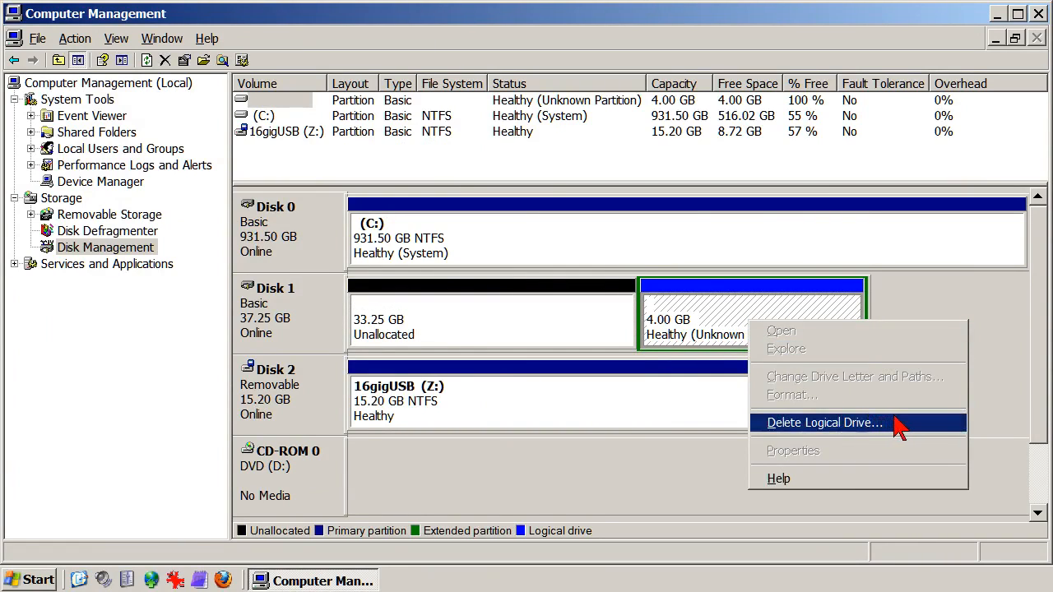
{"action": "left_click", "coordinate": [825, 422]}
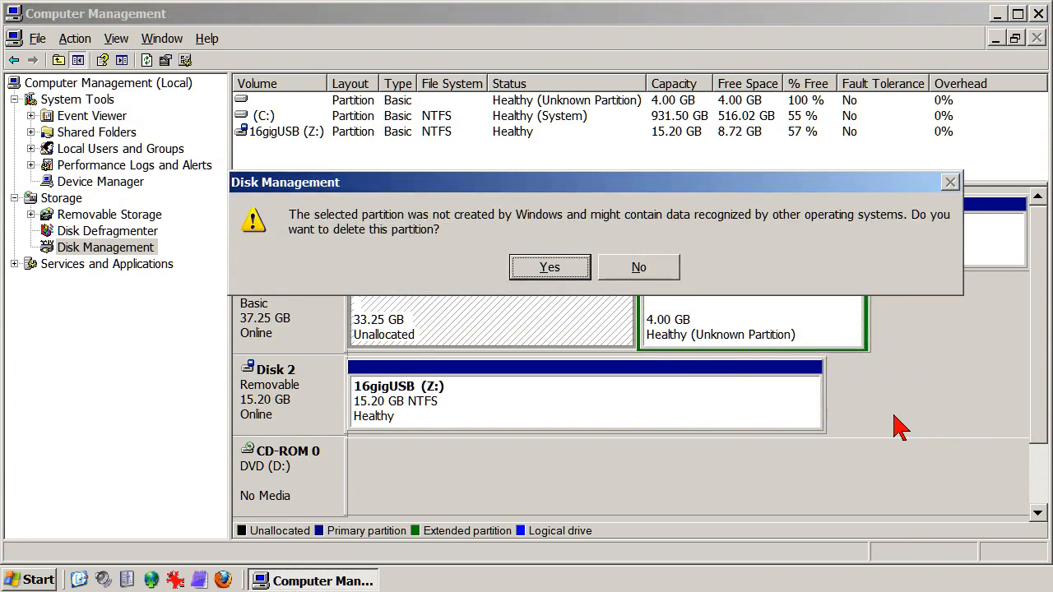
{"action": "mouse_move", "coordinate": [661, 359]}
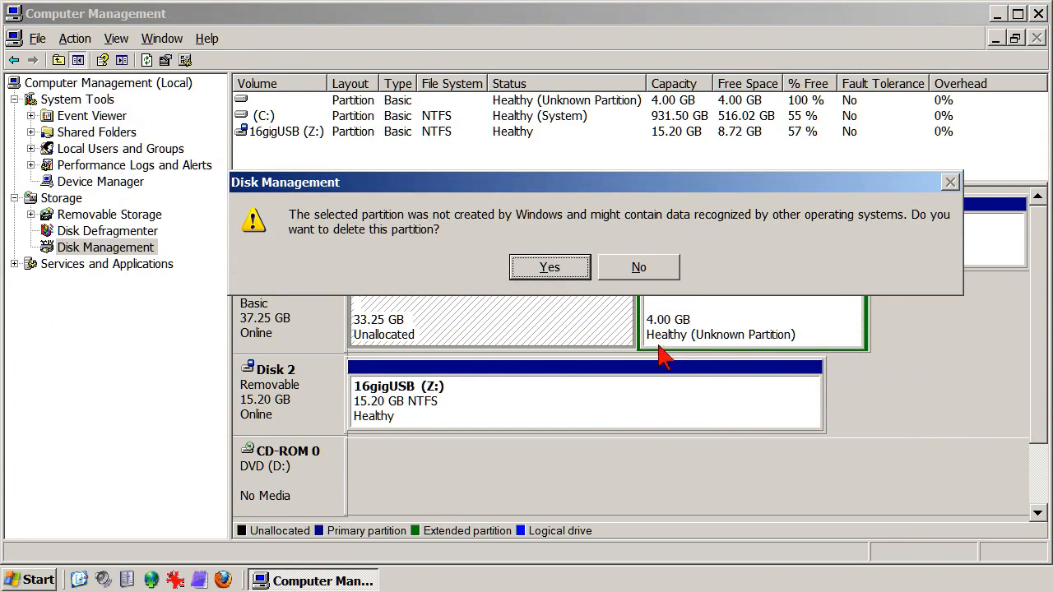
{"action": "left_click", "coordinate": [549, 267]}
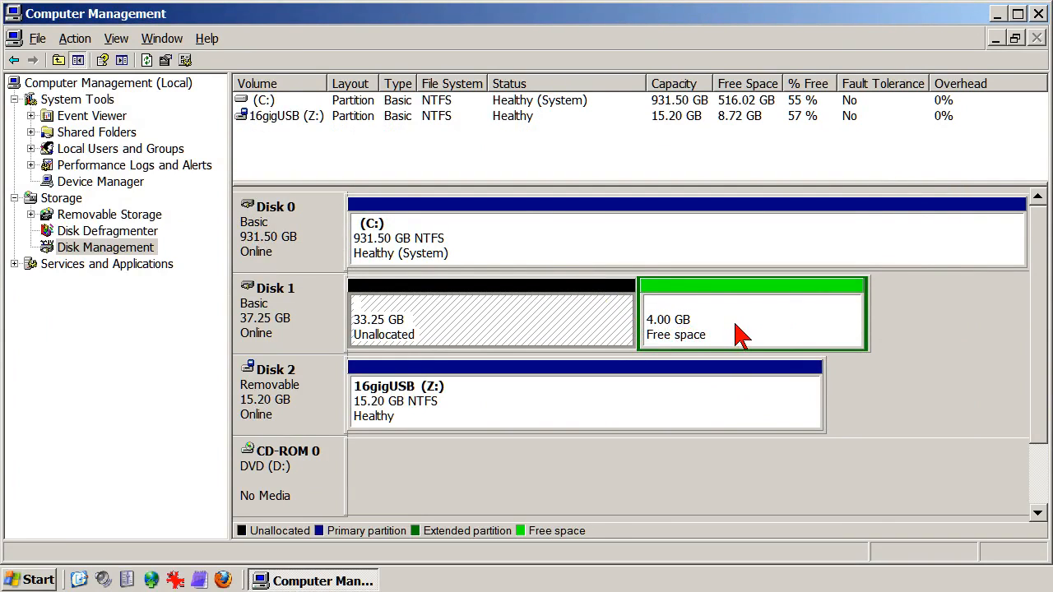
- Delete the leftover 4.00 GB free-space partition so all 37.25 GB of Disk 1 is unallocated
{"action": "right_click", "coordinate": [741, 335]}
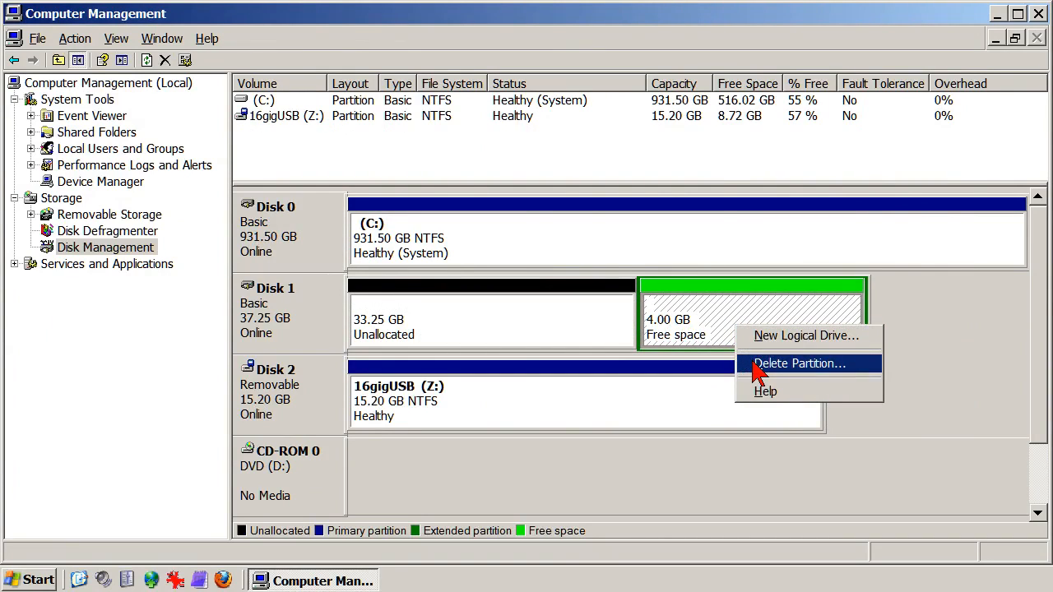
{"action": "left_click", "coordinate": [800, 364]}
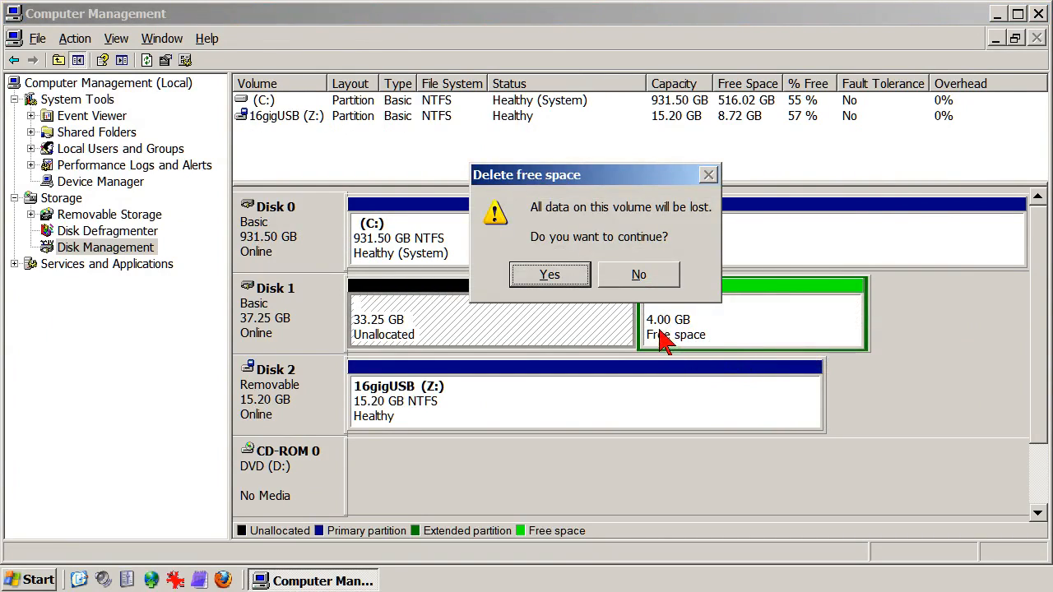
{"action": "mouse_move", "coordinate": [533, 279]}
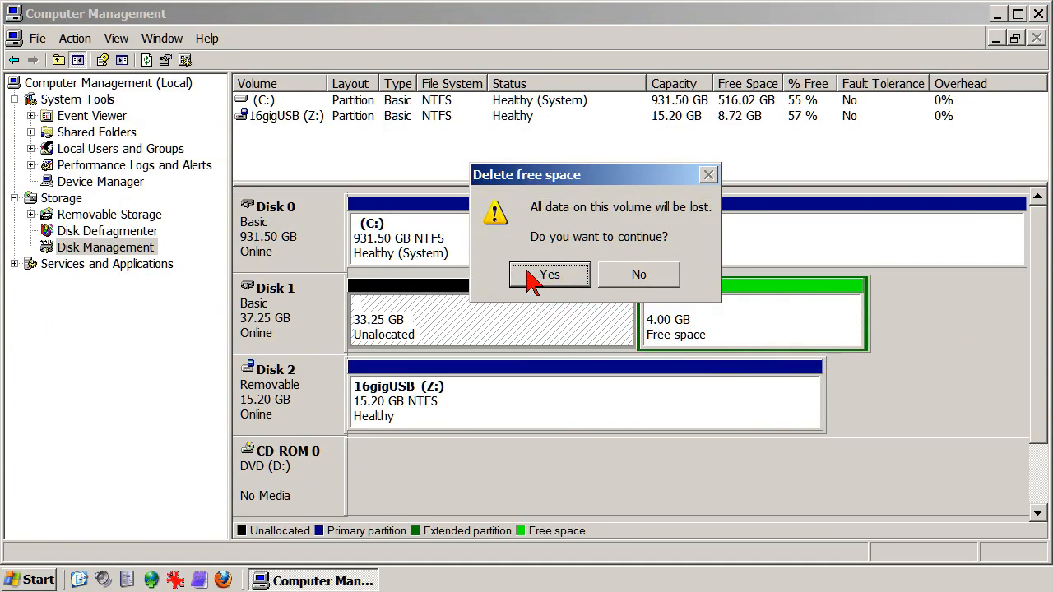
{"action": "left_click", "coordinate": [550, 275]}
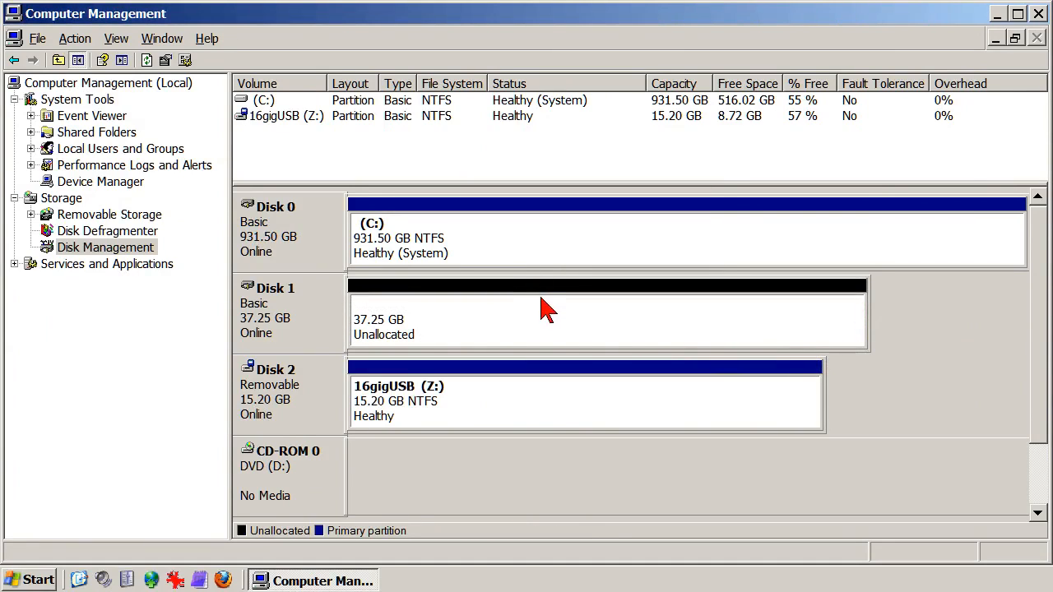
- Bring up the context menu with New Partition on Disk 1's 37.25 GB unallocated space
{"action": "right_click", "coordinate": [543, 309]}
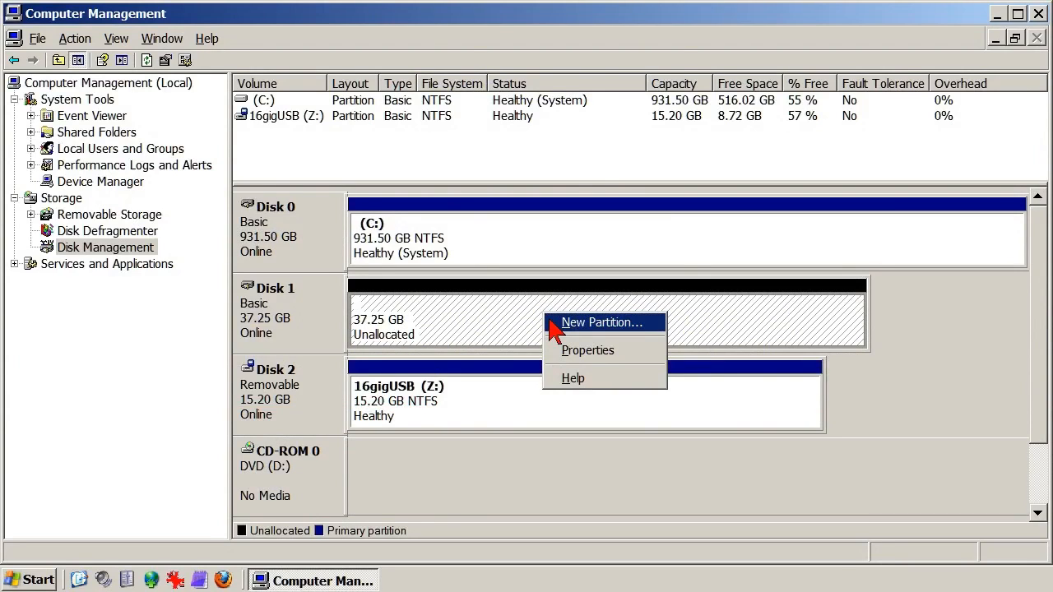
- Start the New Partition Wizard, choosing a primary partition of the full 38139 MB
{"action": "left_click", "coordinate": [602, 320]}
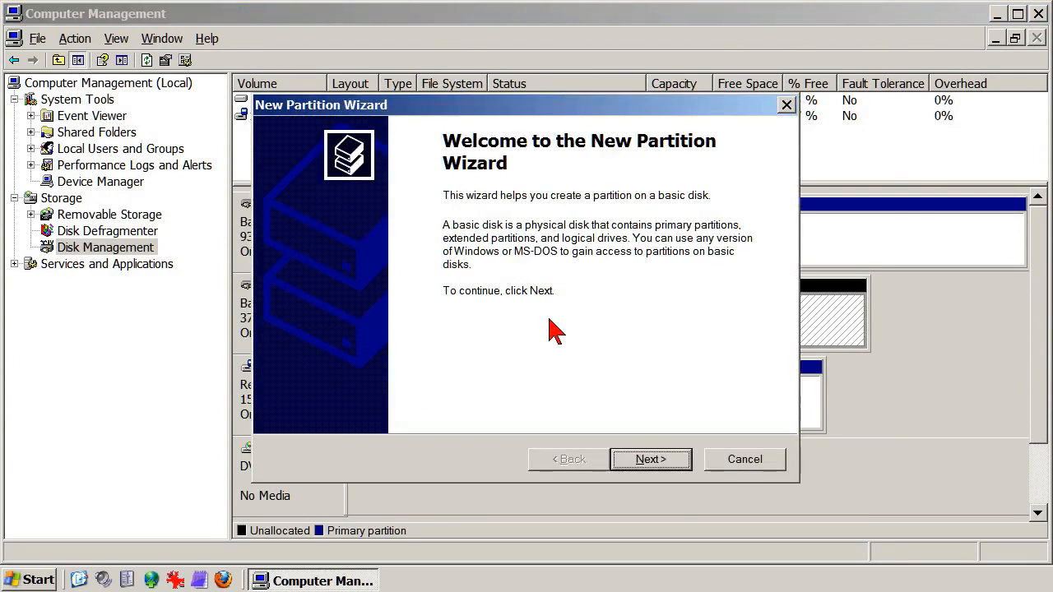
{"action": "mouse_move", "coordinate": [568, 349]}
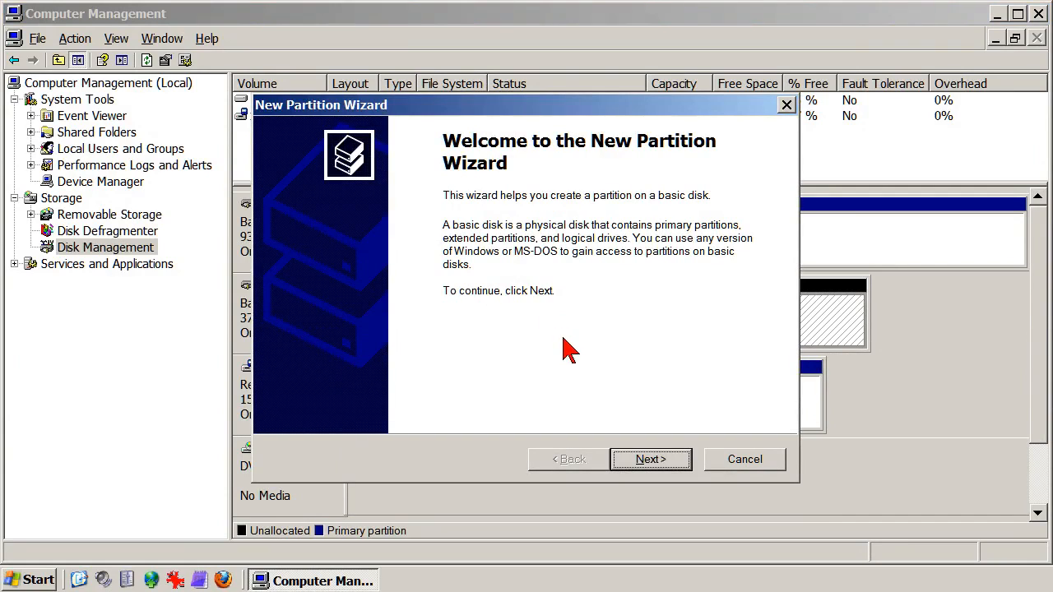
{"action": "mouse_move", "coordinate": [625, 459]}
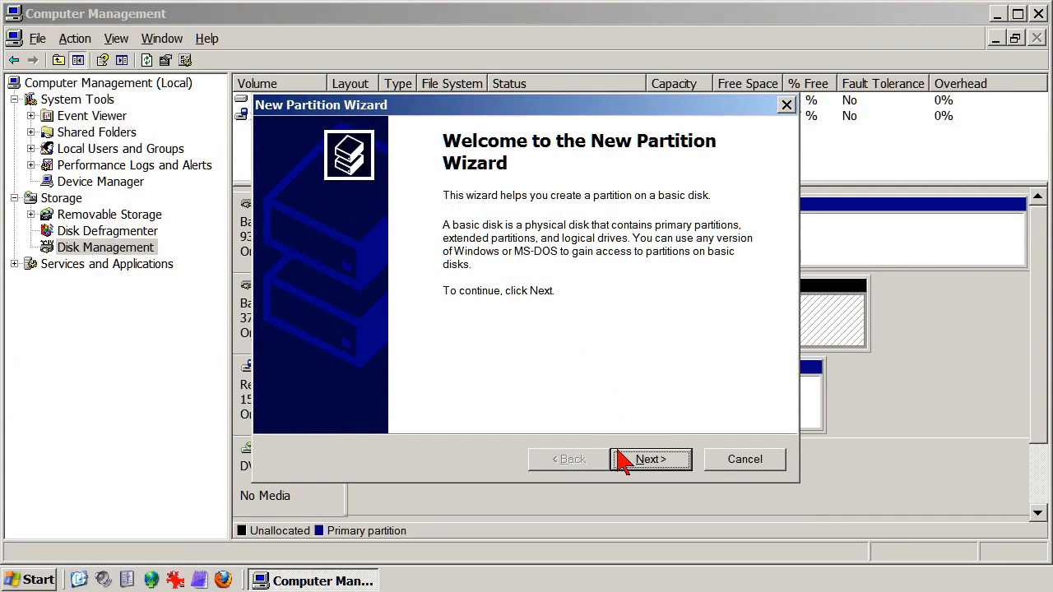
{"action": "mouse_move", "coordinate": [623, 469]}
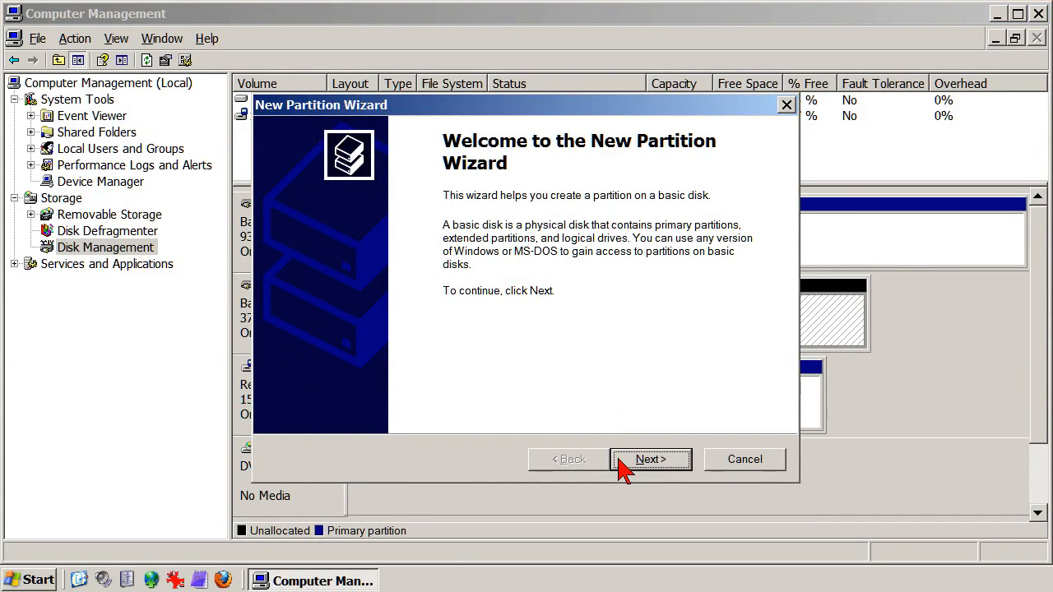
{"action": "left_click", "coordinate": [650, 459]}
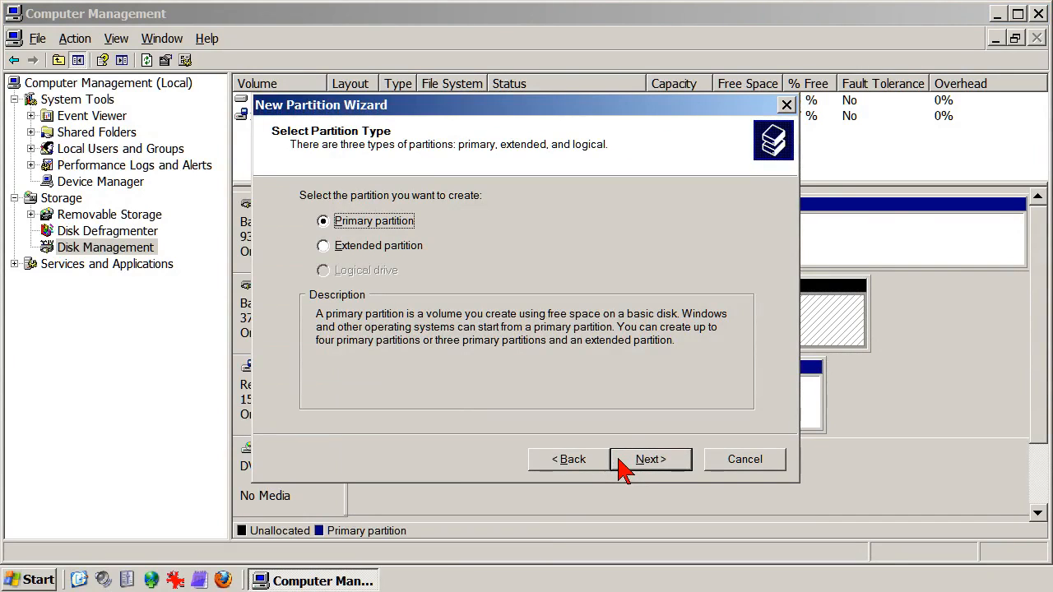
{"action": "left_click", "coordinate": [651, 459]}
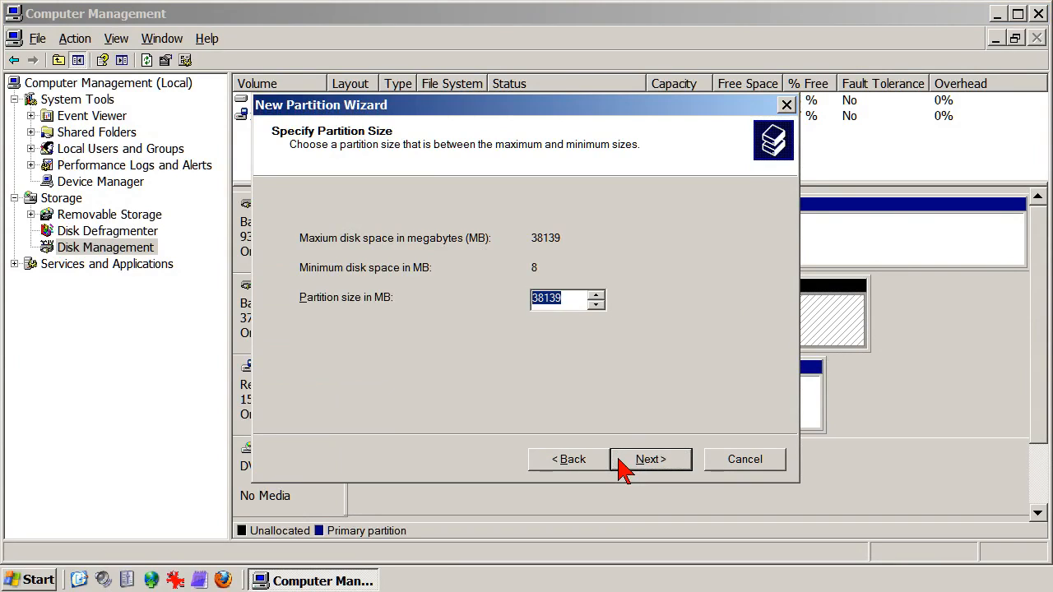
{"action": "left_click", "coordinate": [650, 459]}
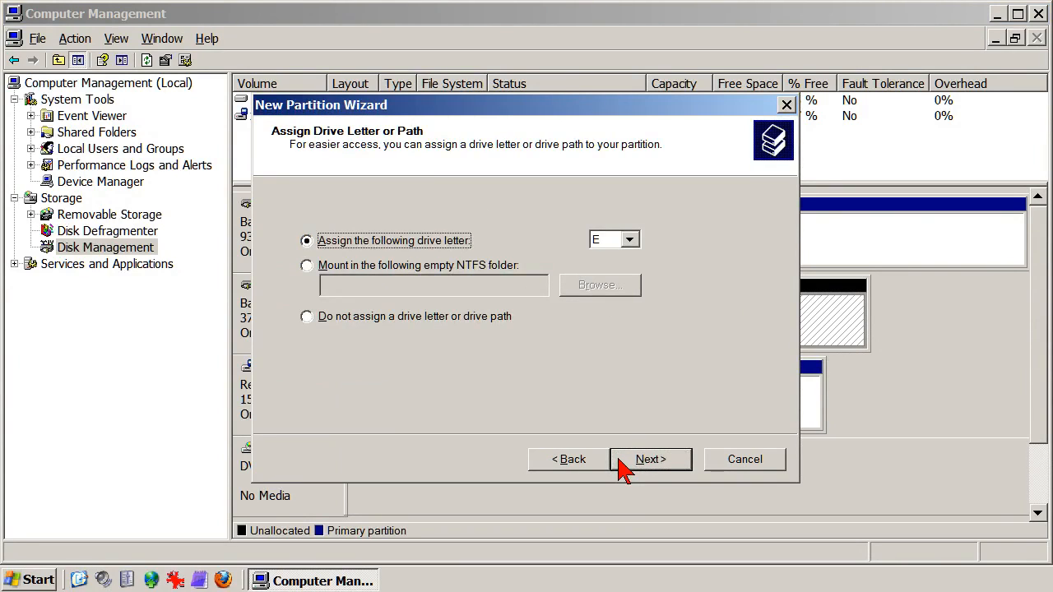
- Keep drive letter E, enable NTFS quick format with default allocation, and reach the summary
{"action": "left_click", "coordinate": [650, 459]}
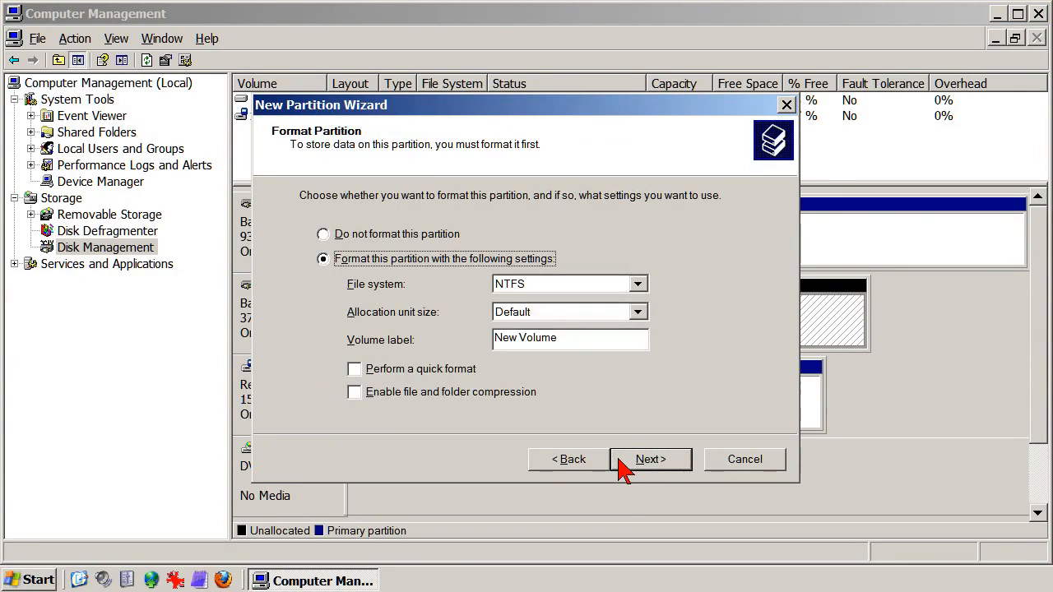
{"action": "mouse_move", "coordinate": [596, 444]}
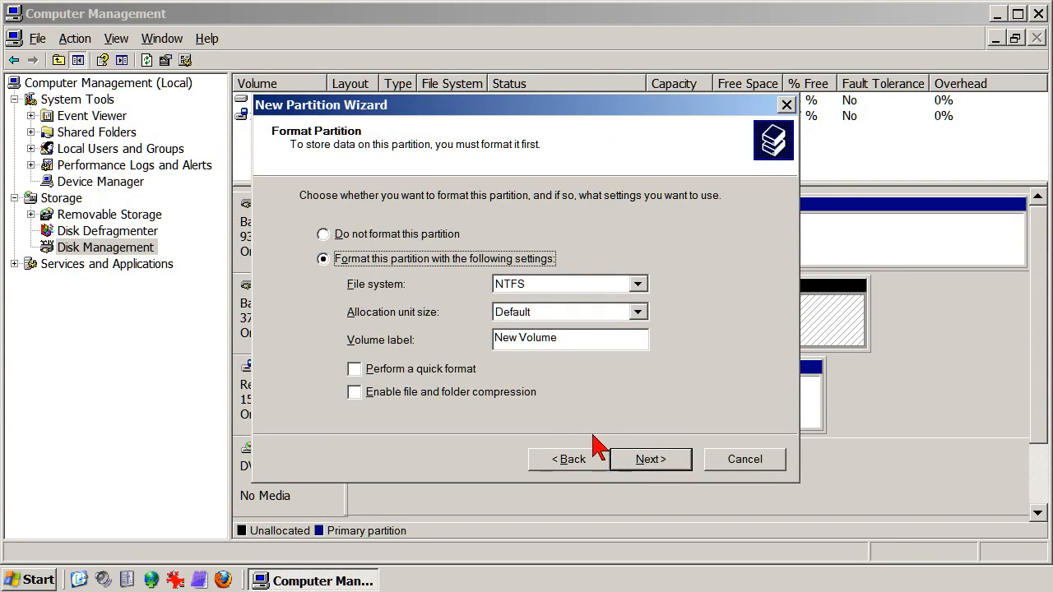
{"action": "mouse_move", "coordinate": [428, 382]}
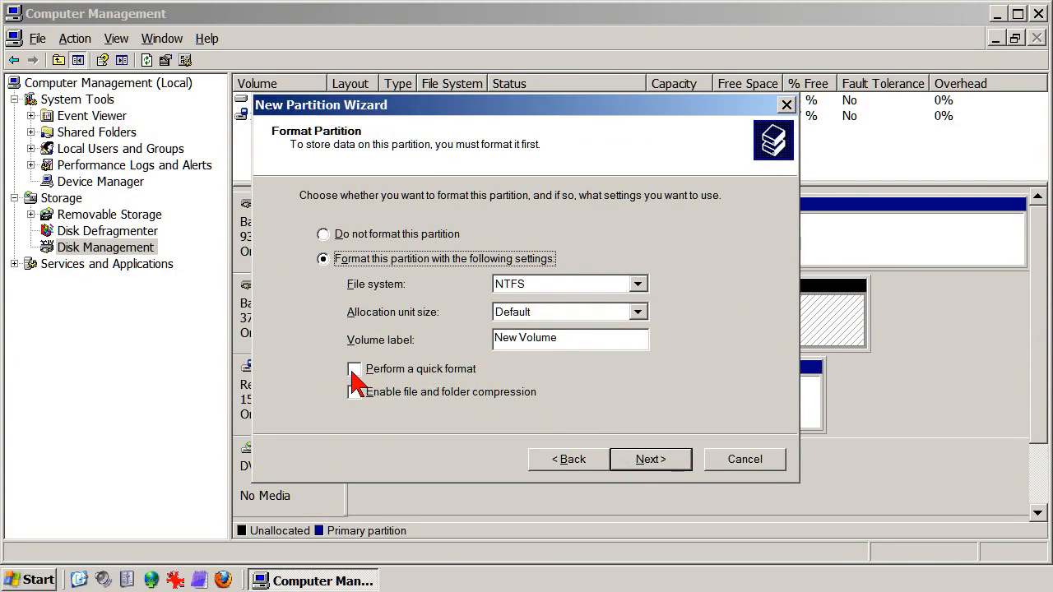
{"action": "left_click", "coordinate": [355, 369]}
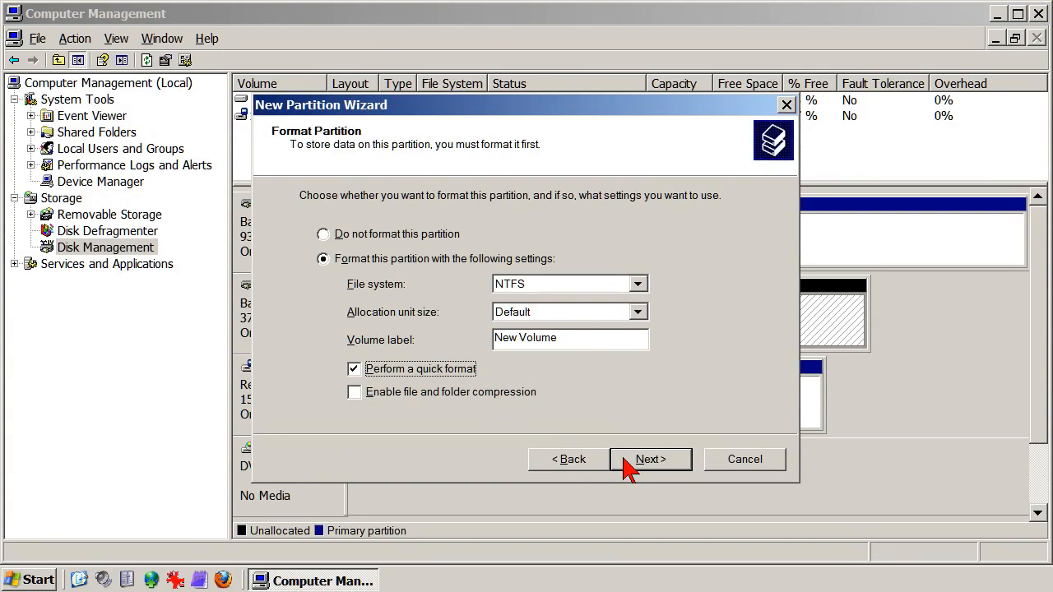
{"action": "left_click", "coordinate": [650, 459]}
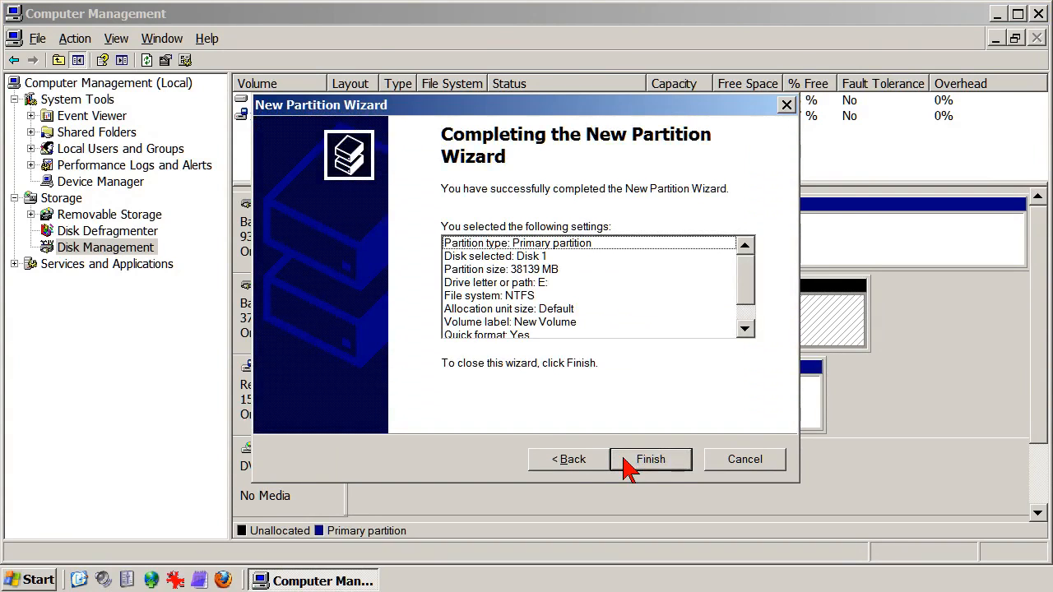
- Finish the New Partition Wizard so Disk 1 formats as a healthy 37.25 GB NTFS volume (E:)
{"action": "left_click", "coordinate": [650, 459]}
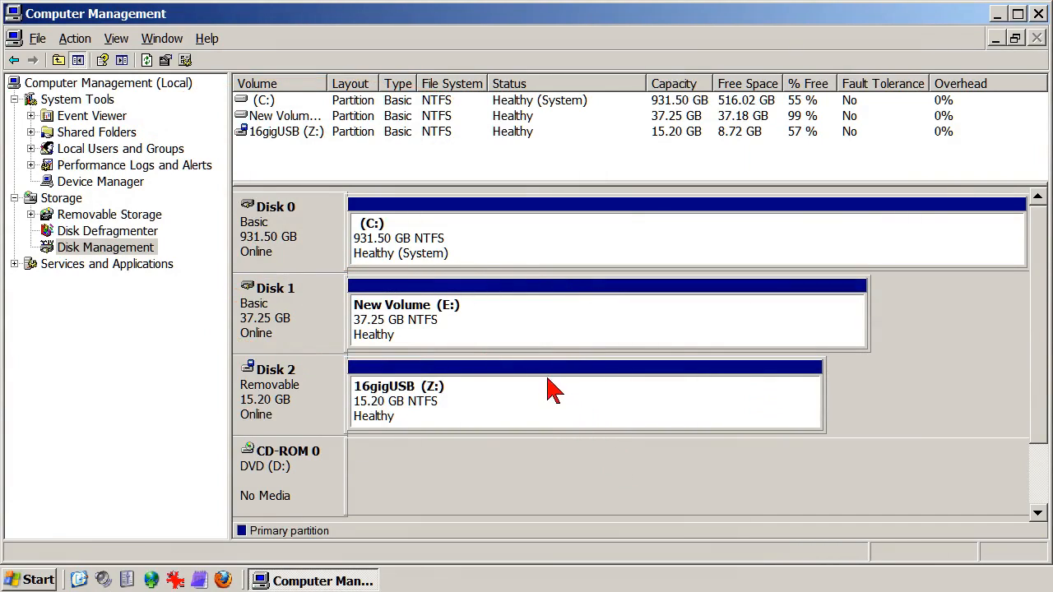
{"action": "mouse_move", "coordinate": [507, 330]}
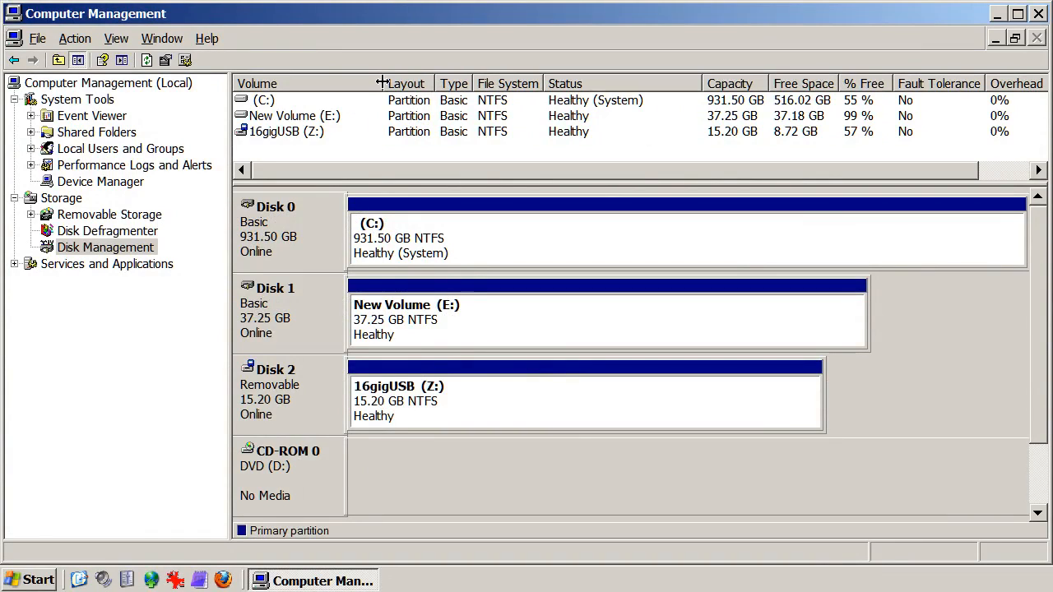
{"action": "mouse_move", "coordinate": [311, 119]}
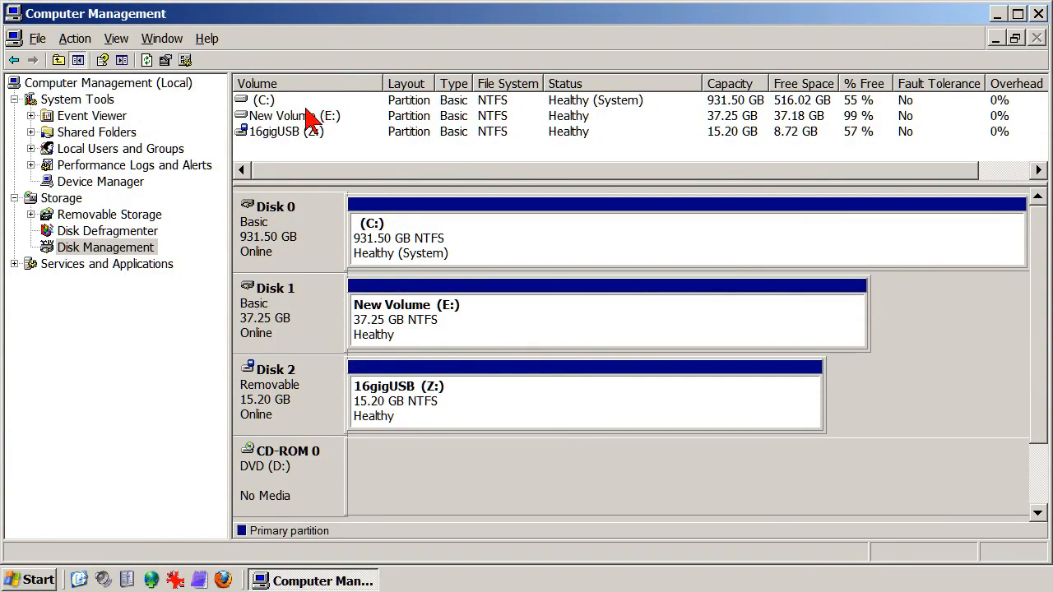
- Label drive E as WD40 through the volume's Properties
{"action": "right_click", "coordinate": [293, 116]}
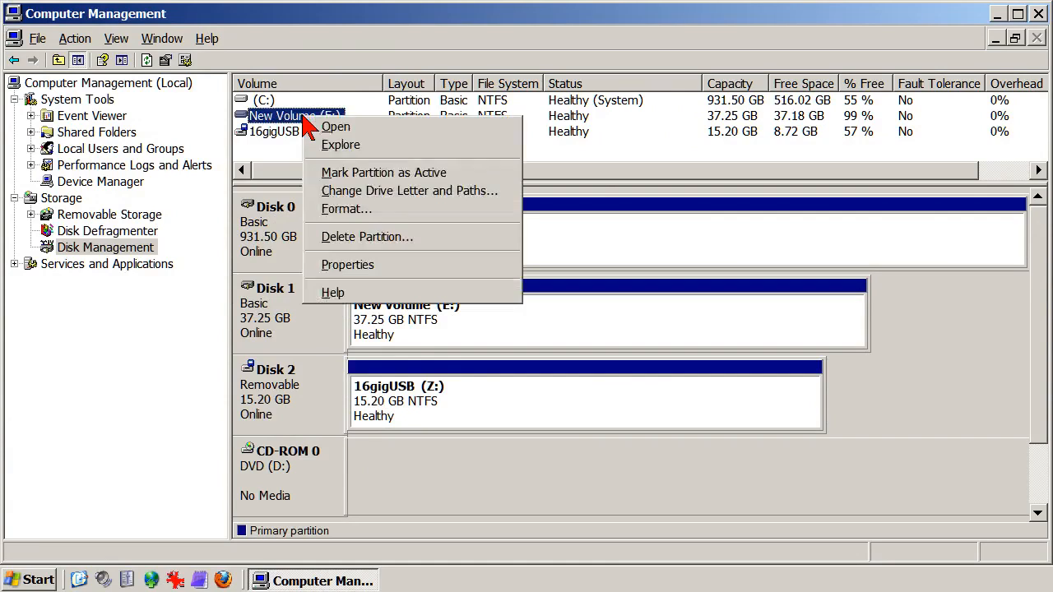
{"action": "mouse_move", "coordinate": [392, 168]}
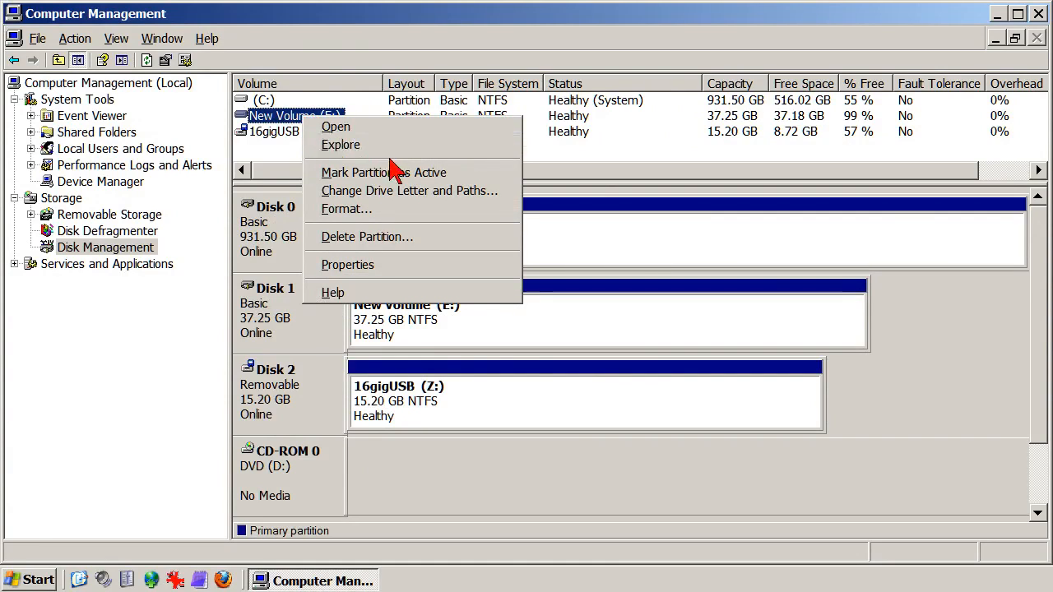
{"action": "mouse_move", "coordinate": [451, 260]}
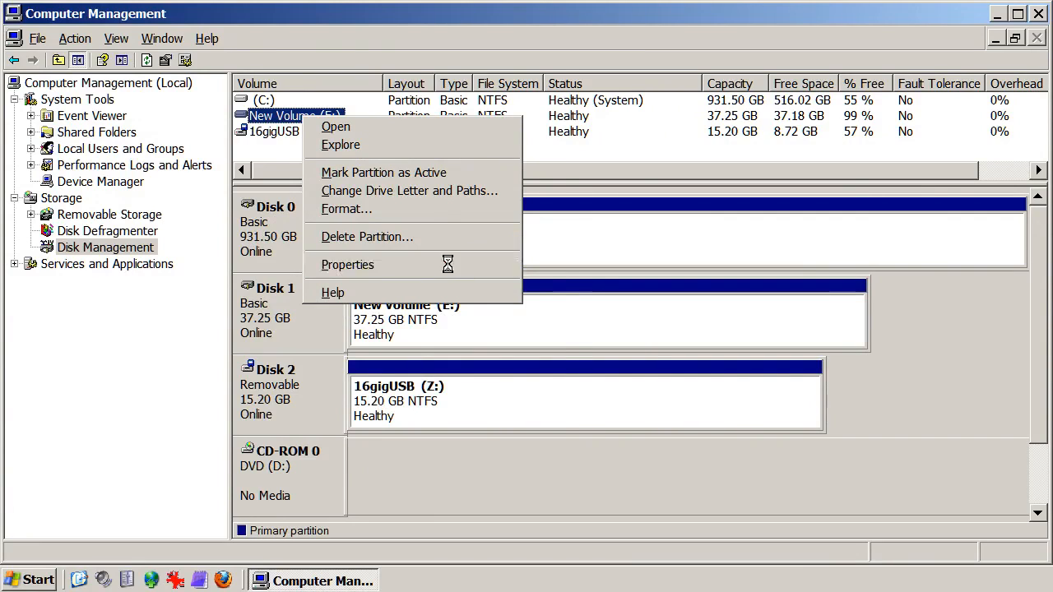
{"action": "left_click", "coordinate": [346, 264]}
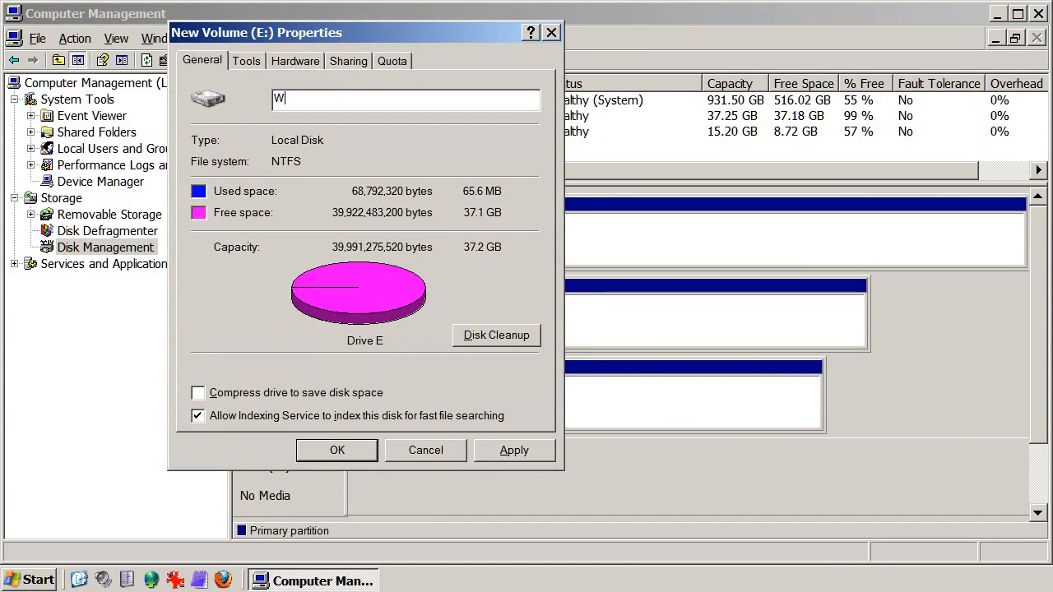
{"action": "type", "text": "D40"}
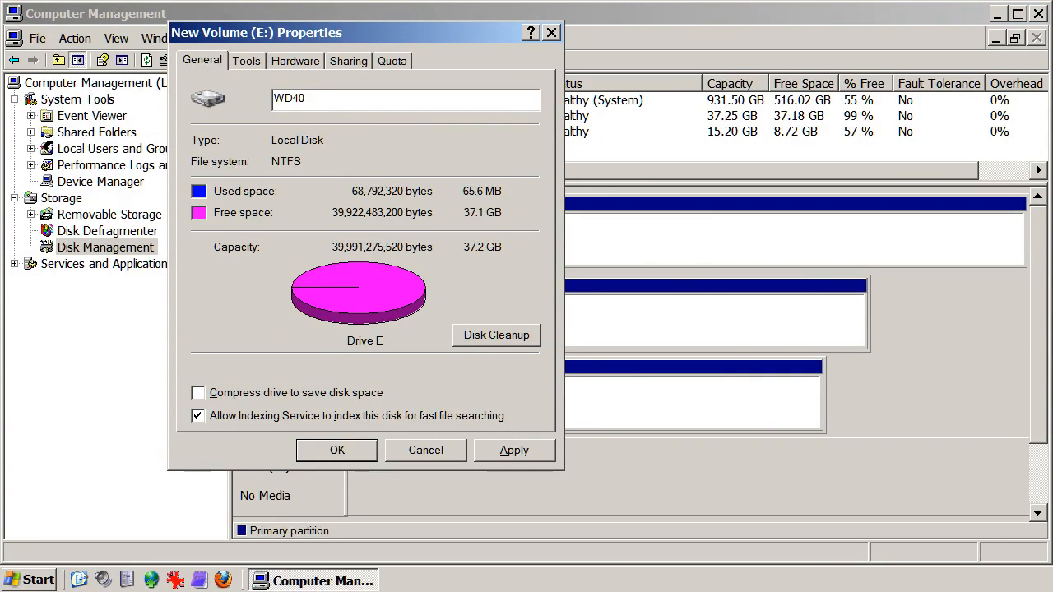
{"action": "mouse_move", "coordinate": [367, 382]}
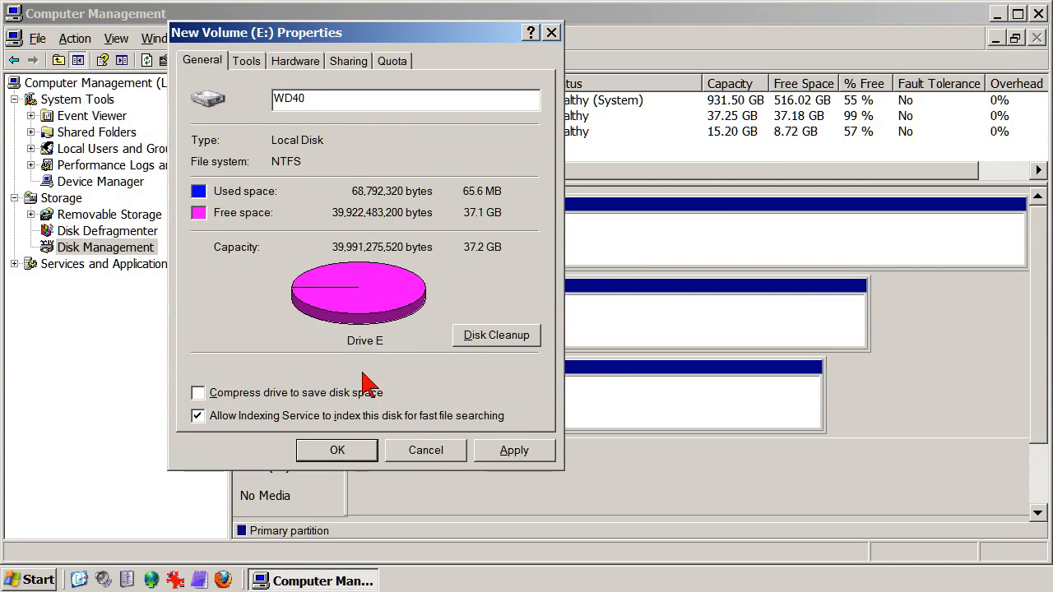
{"action": "mouse_move", "coordinate": [321, 455]}
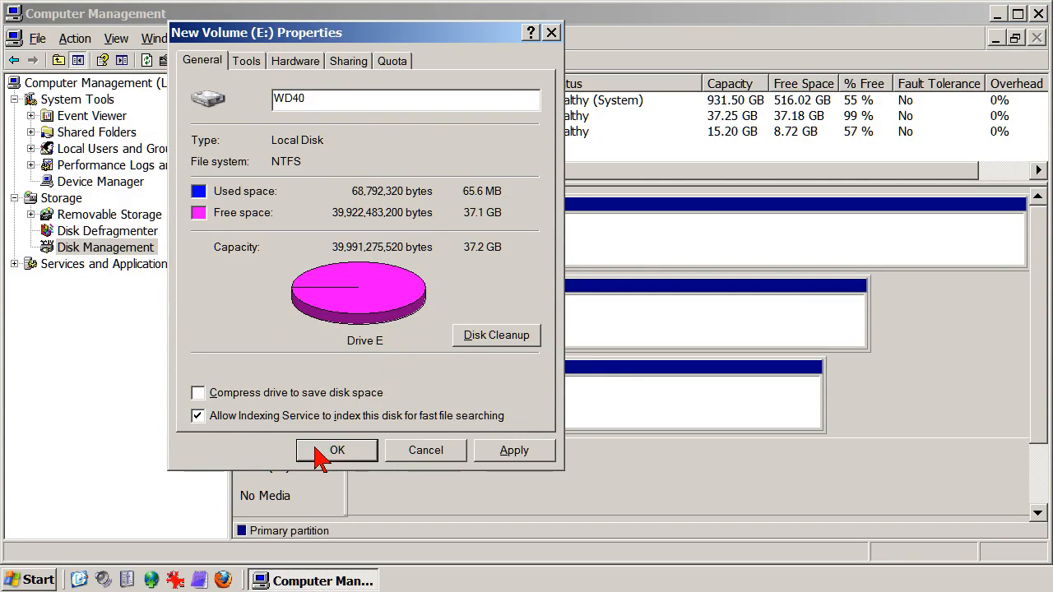
{"action": "left_click", "coordinate": [335, 451]}
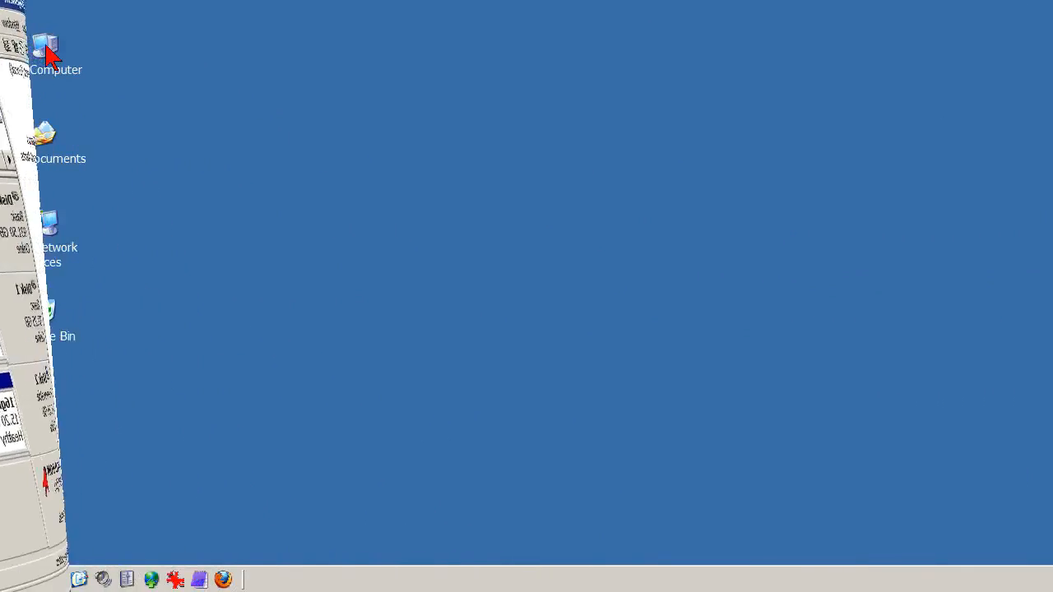
- View My Computer, where WD40 (E:) is listed with the other drives
{"action": "double_click", "coordinate": [46, 50]}
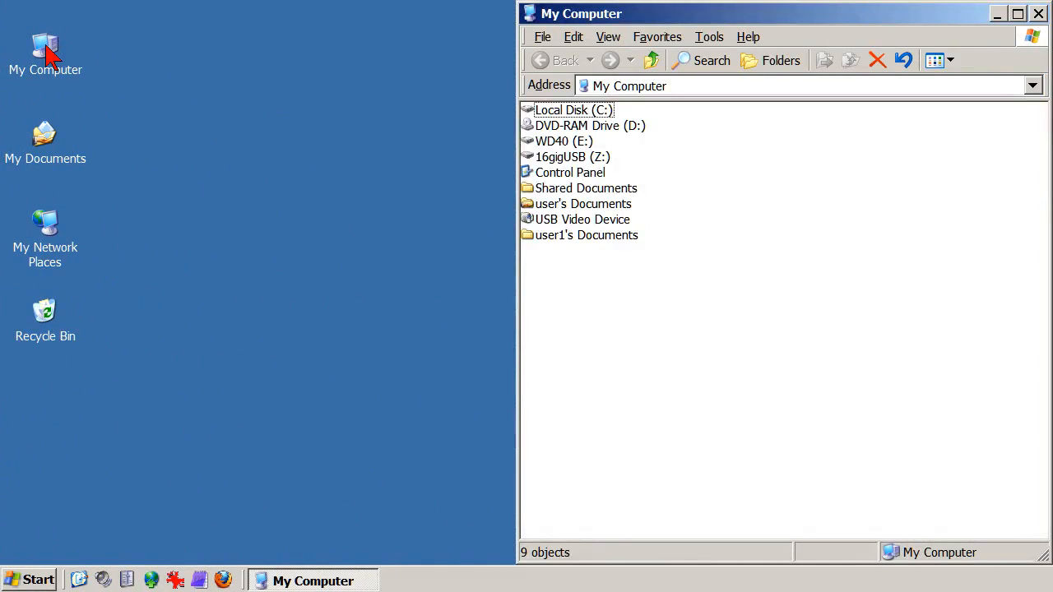